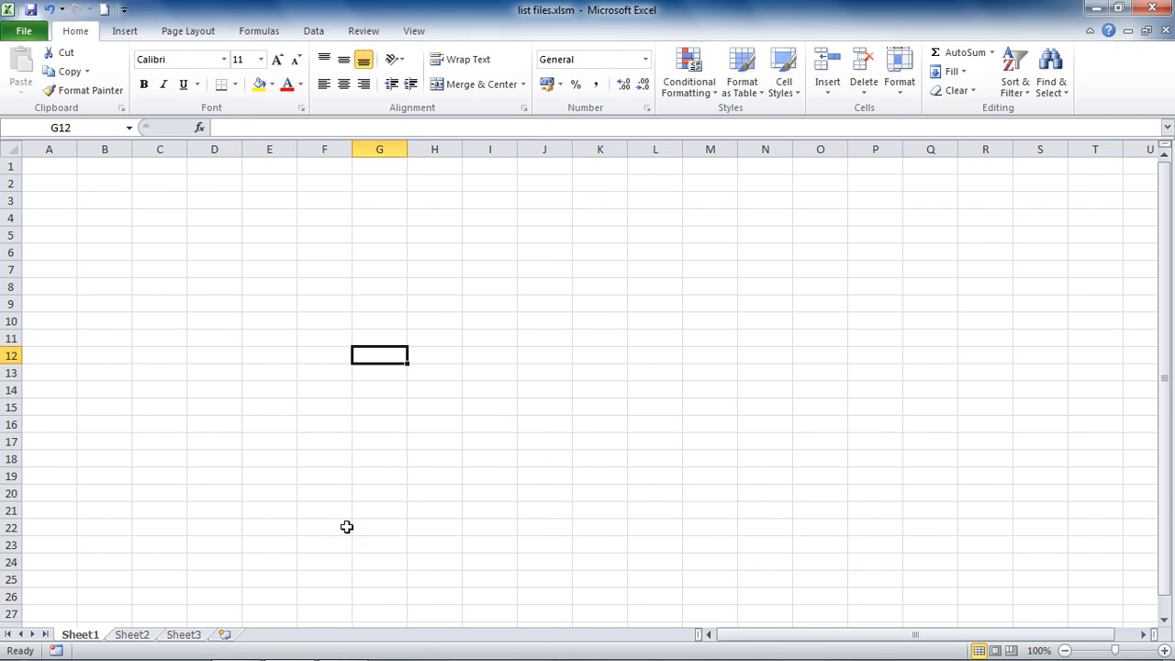
pyautogui.moveTo(360, 331)
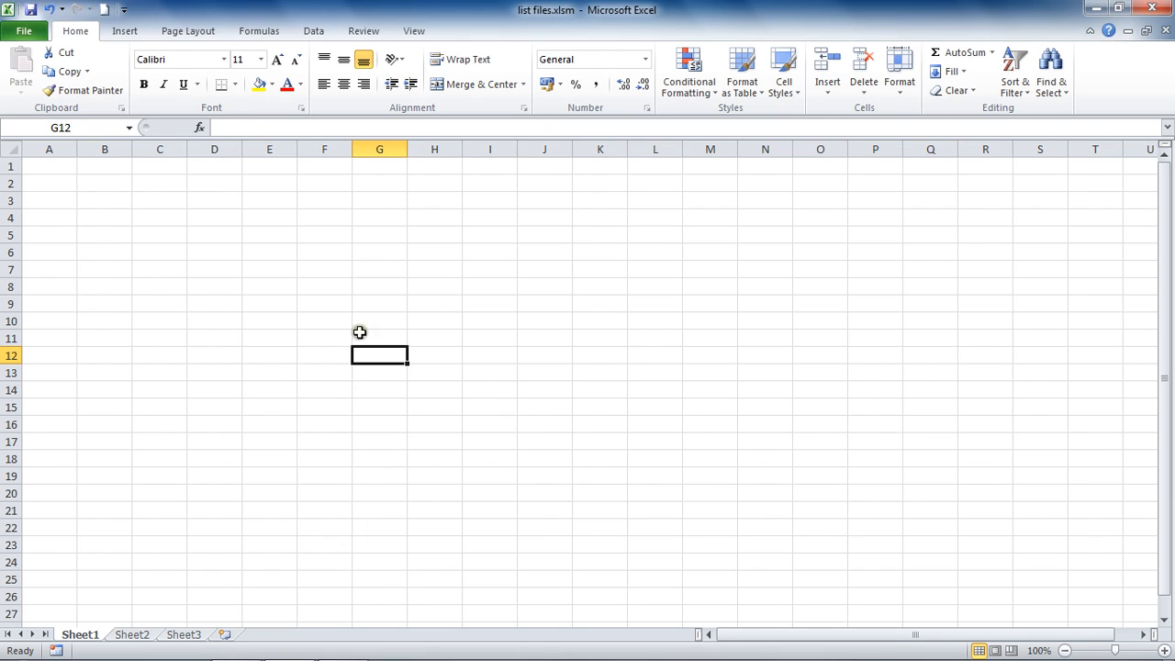
pyautogui.moveTo(366, 353)
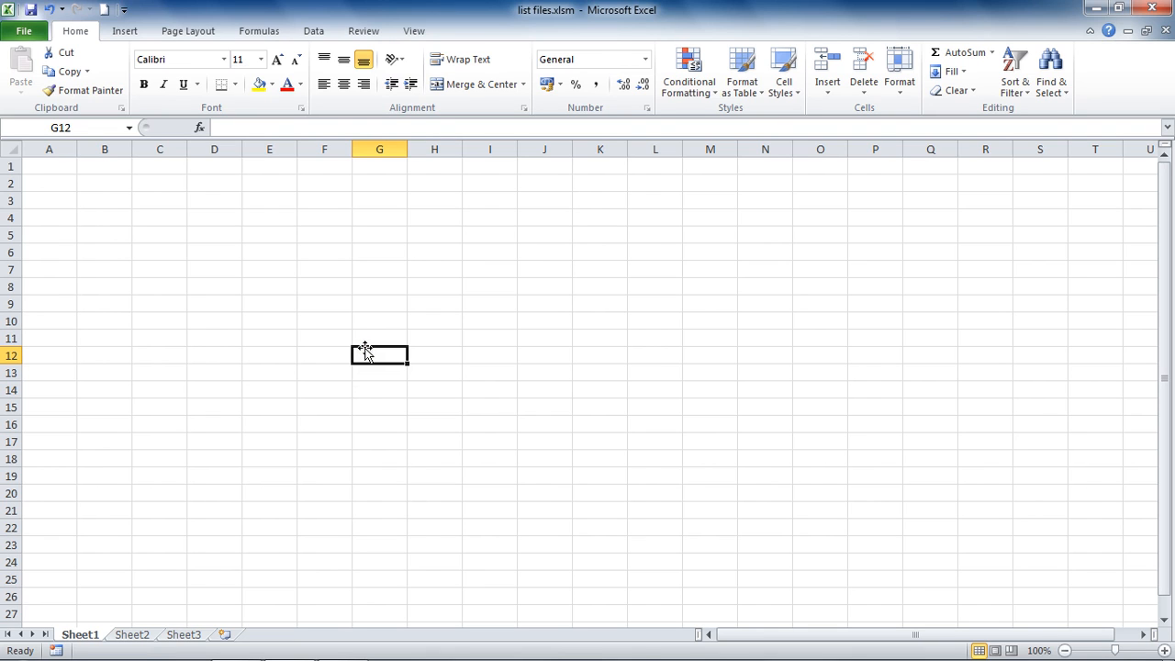
# Step: Switch to the Visual Basic Editor to view Module1's ImportFileList macro
pyautogui.press('Alt+F11')
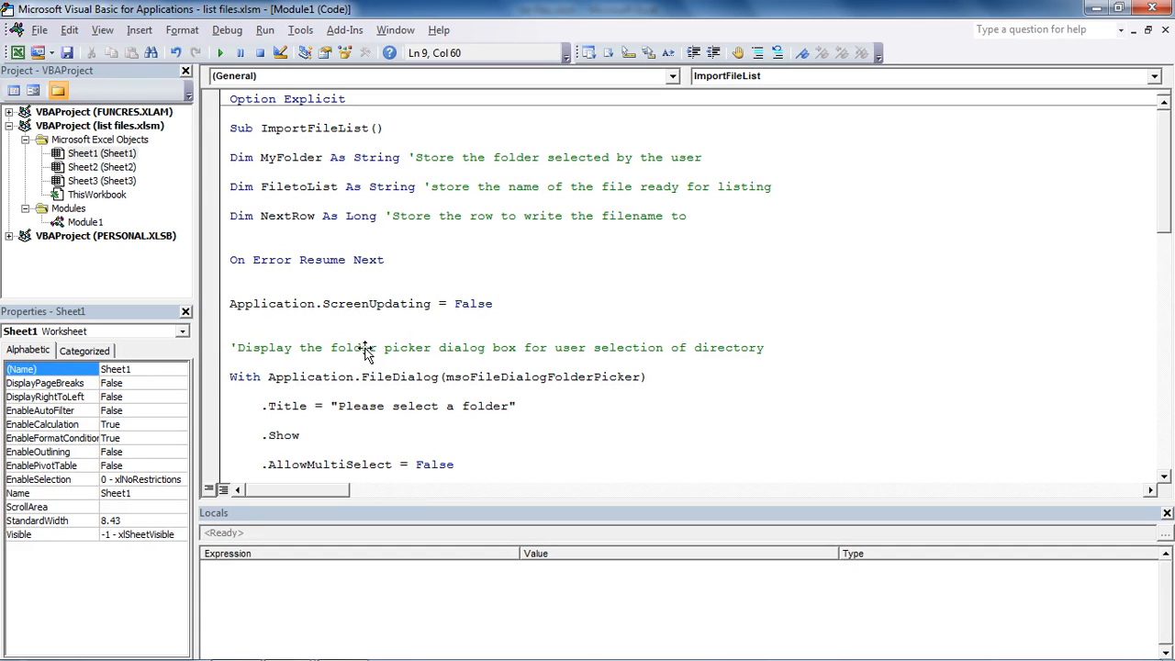
pyautogui.click(687, 217)
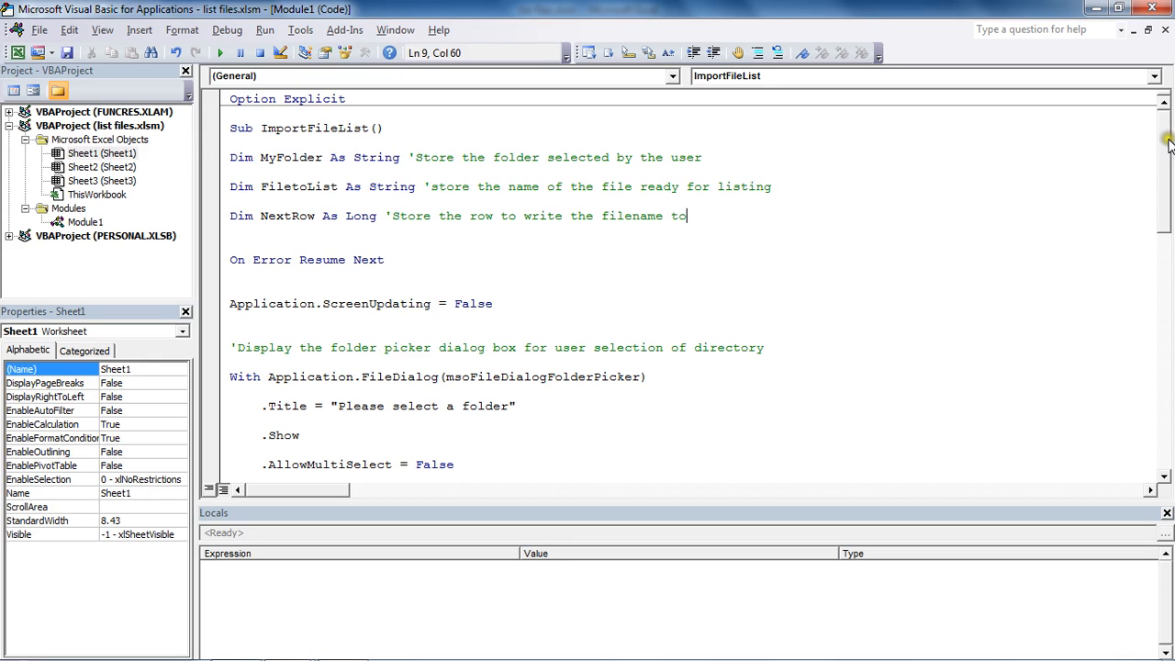
pyautogui.moveTo(808, 129)
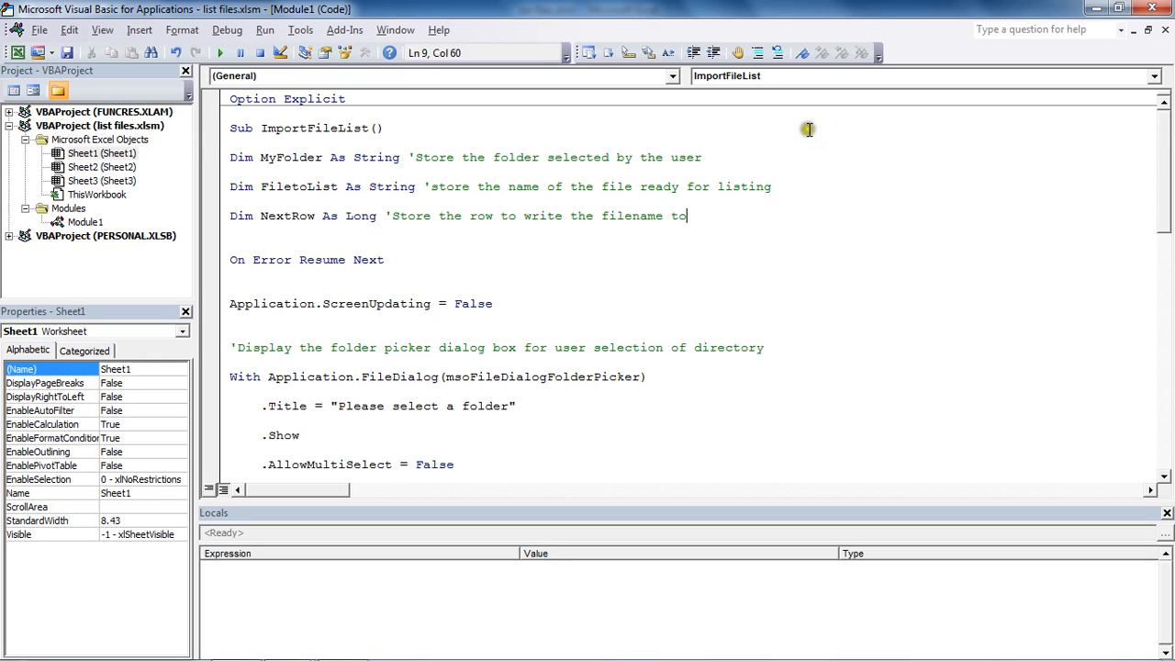
pyautogui.moveTo(238, 154)
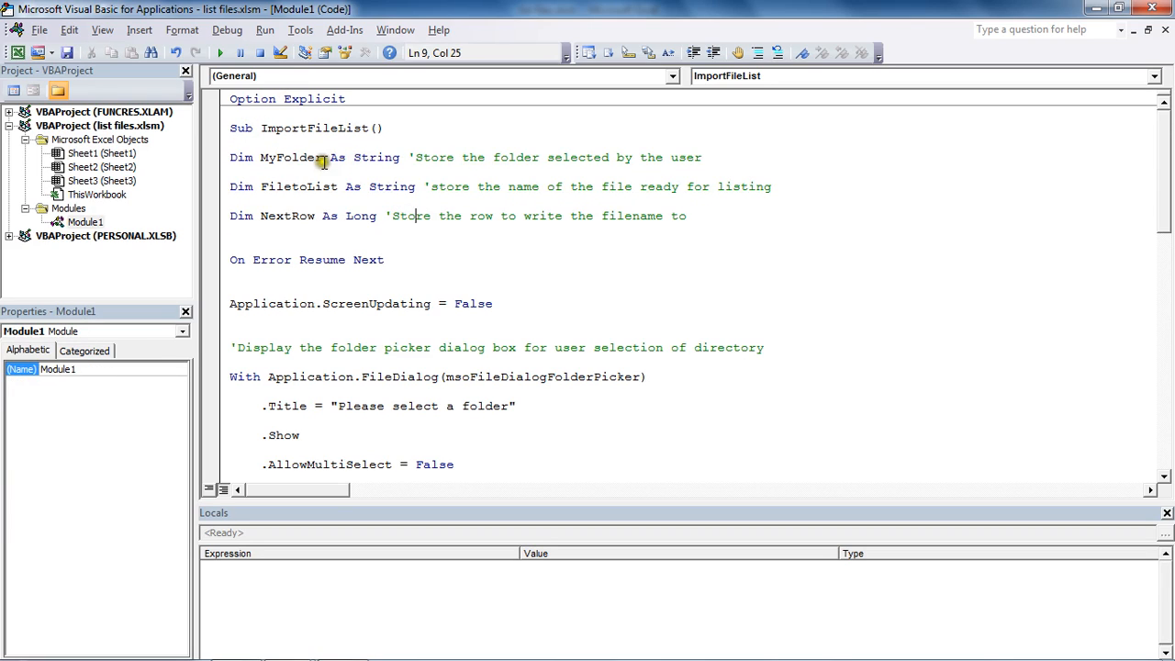
pyautogui.moveTo(363, 158)
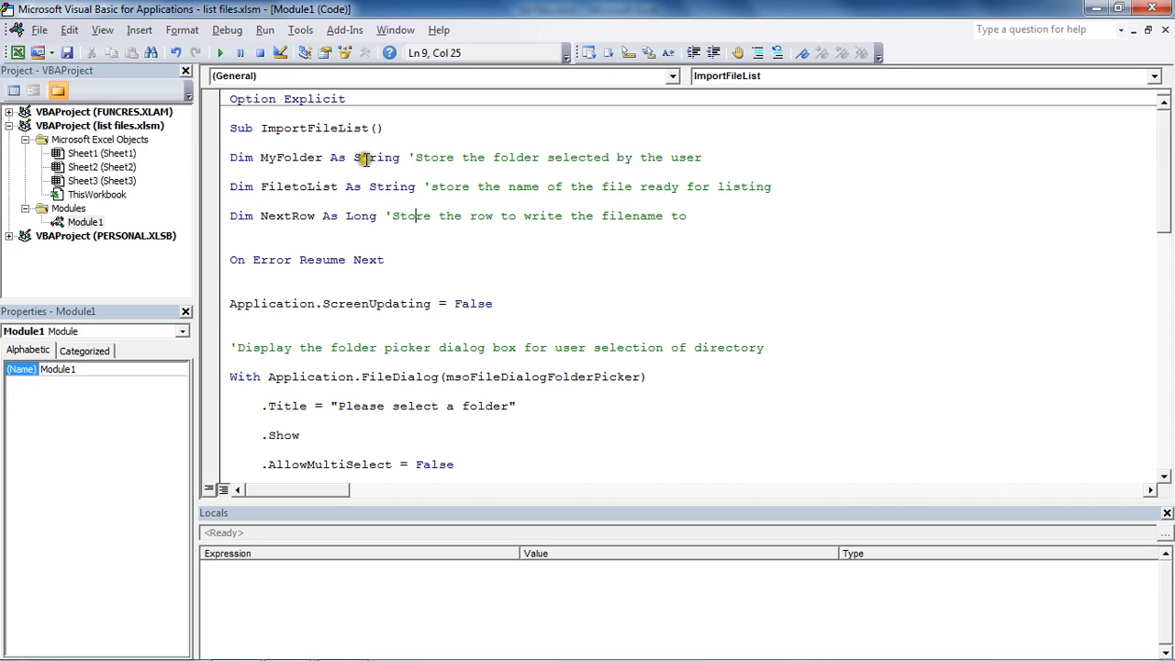
pyautogui.moveTo(450, 193)
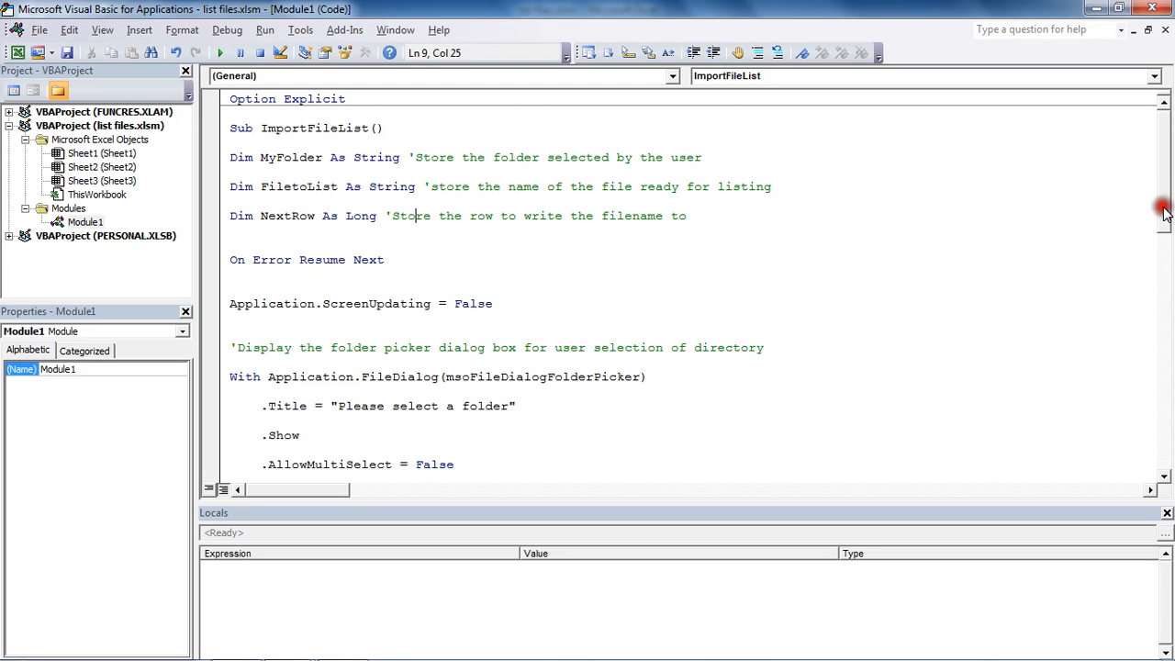
pyautogui.scroll(-3)
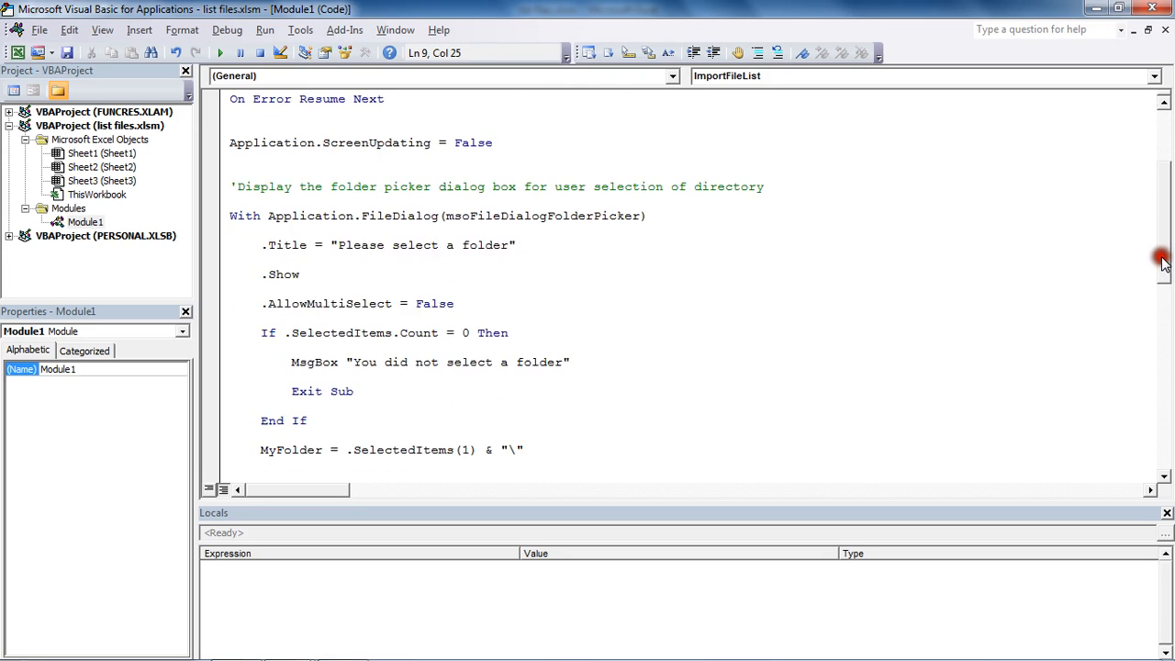
pyautogui.scroll(-3)
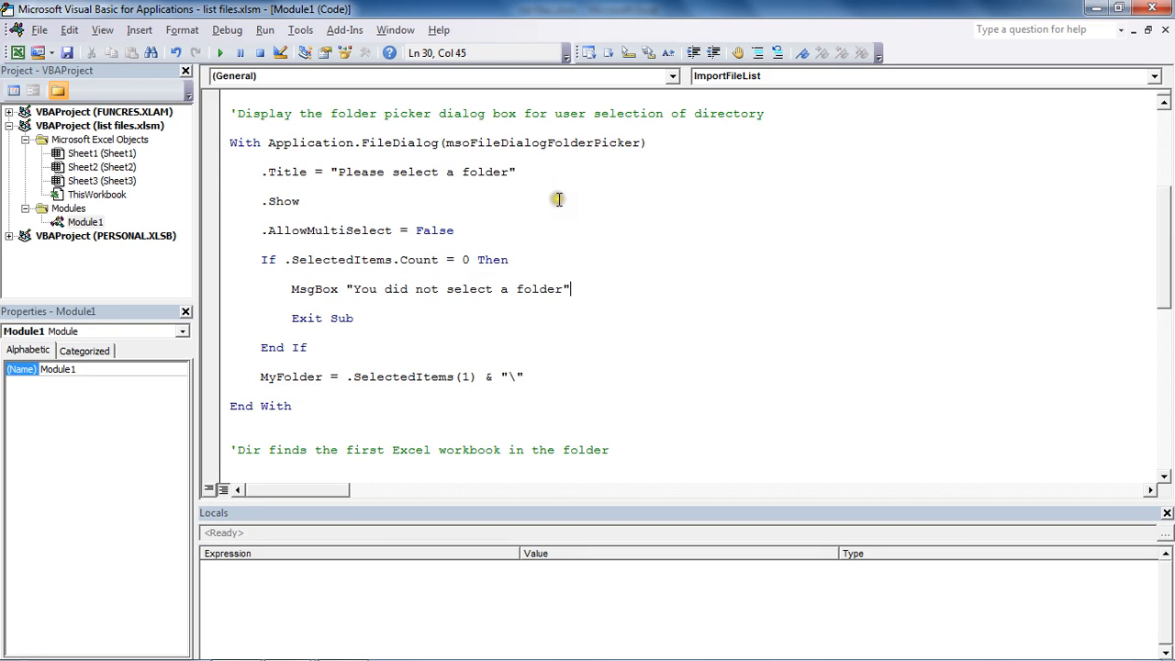
pyautogui.moveTo(639, 301)
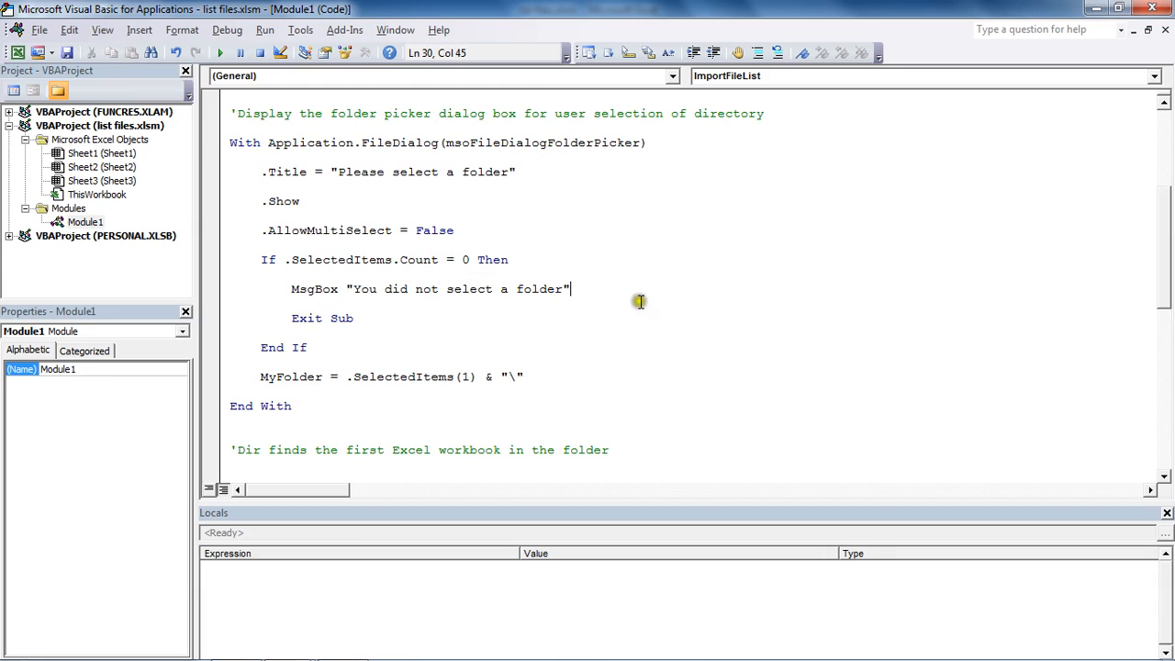
pyautogui.moveTo(641, 319)
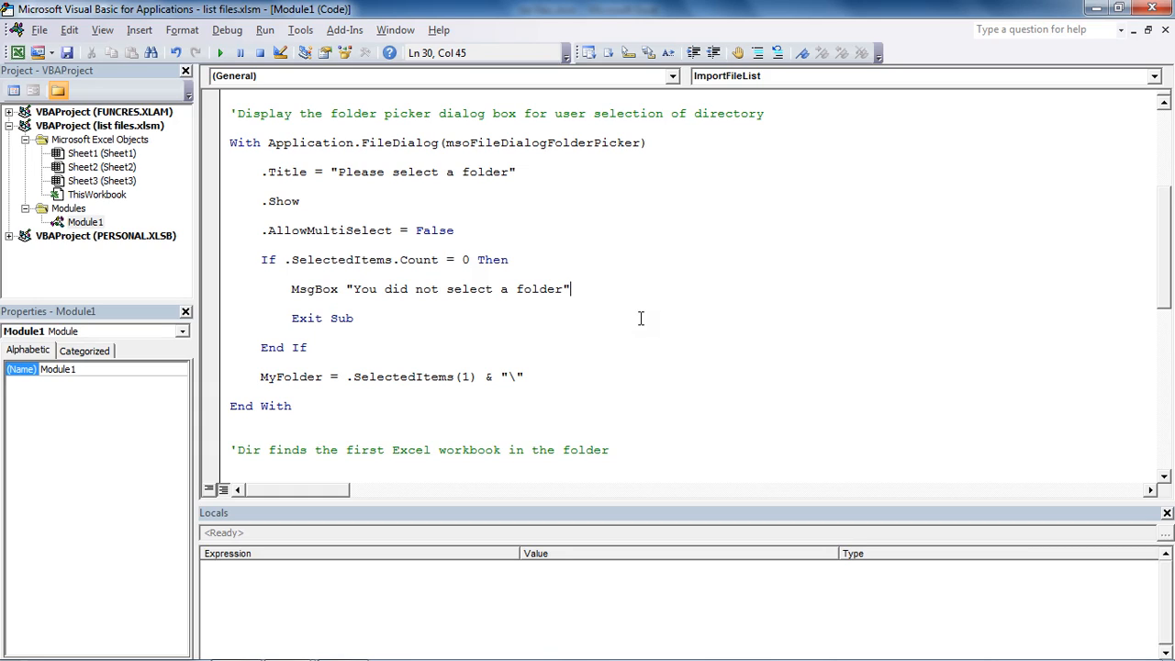
pyautogui.moveTo(345, 202)
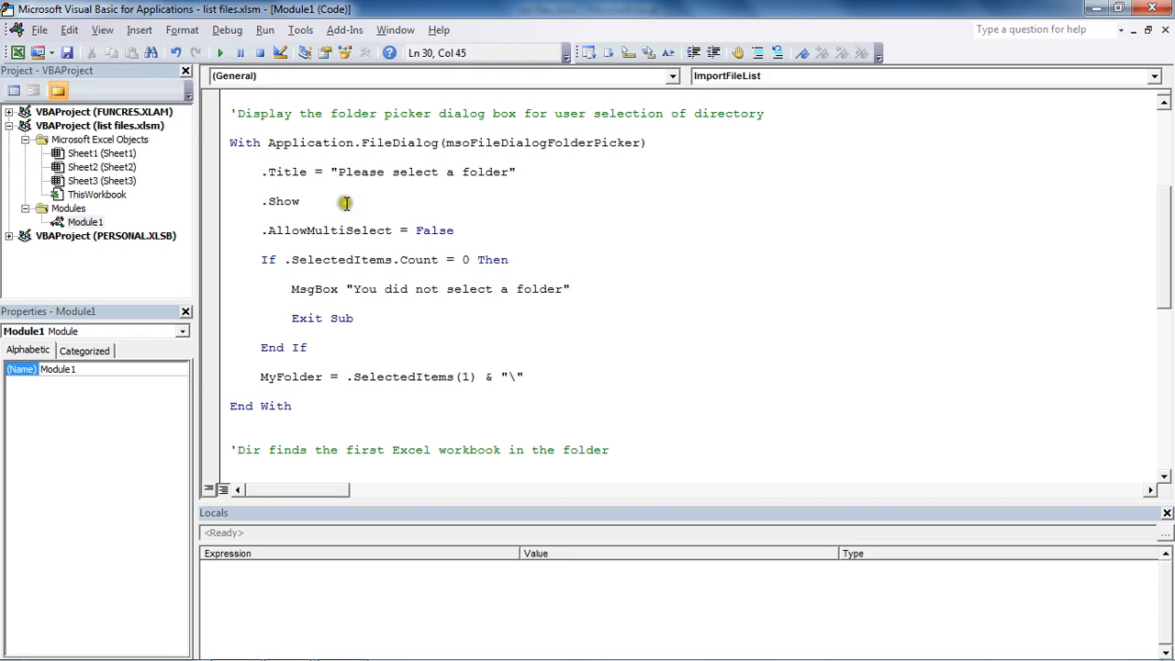
pyautogui.moveTo(267, 221)
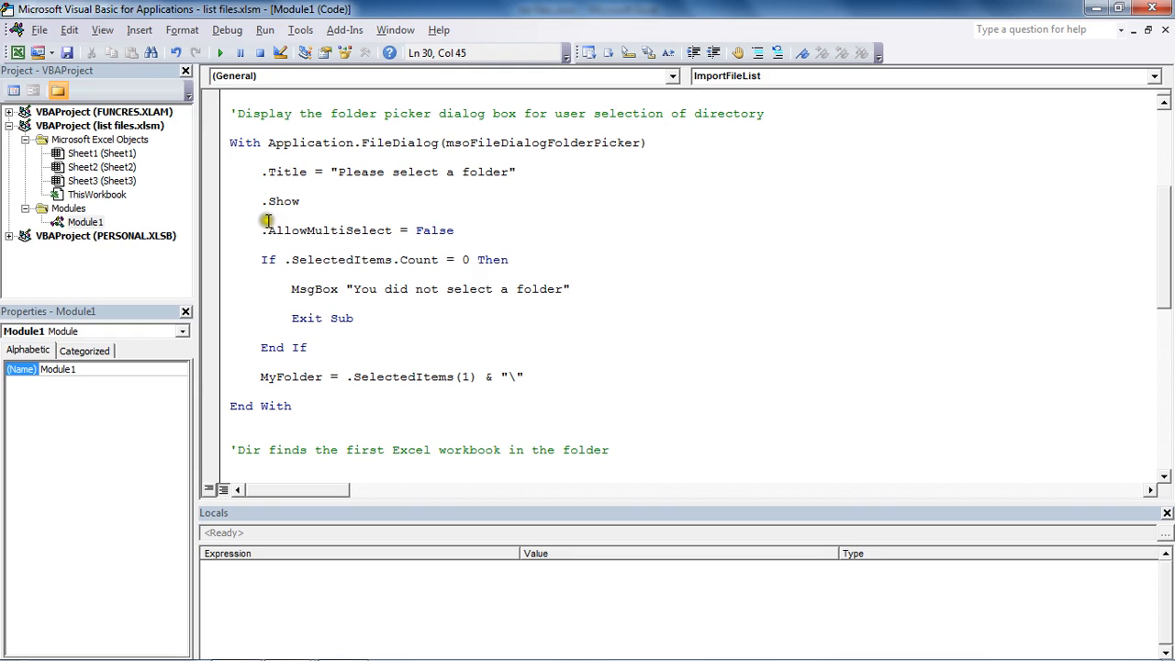
pyautogui.click(395, 231)
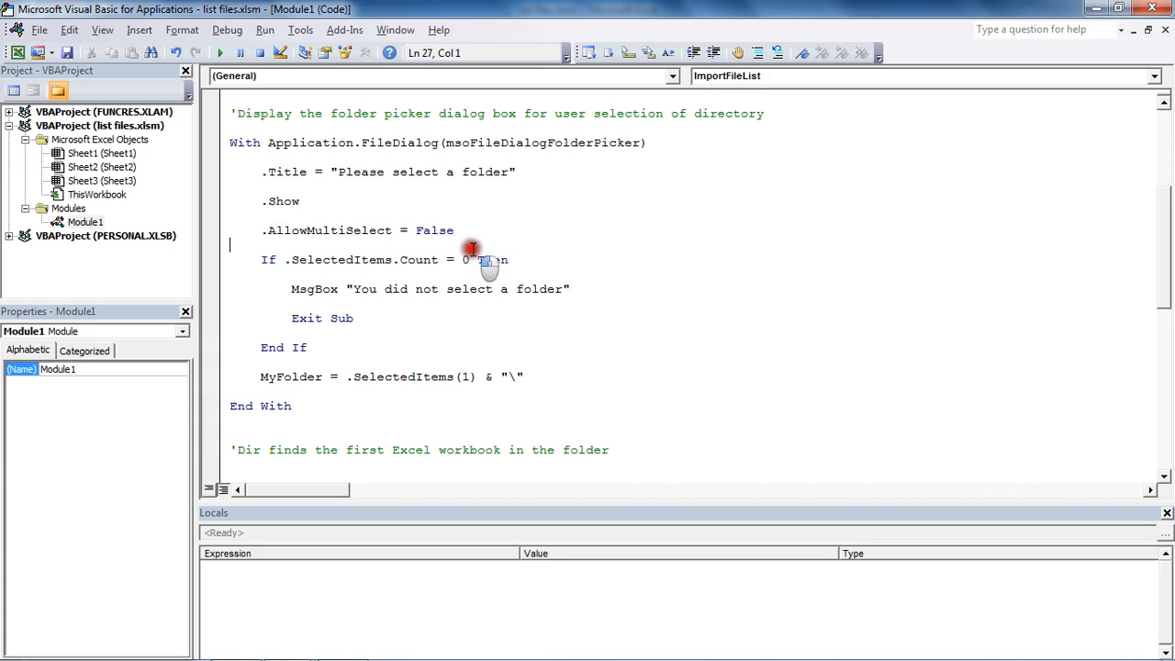
pyautogui.moveTo(389, 265)
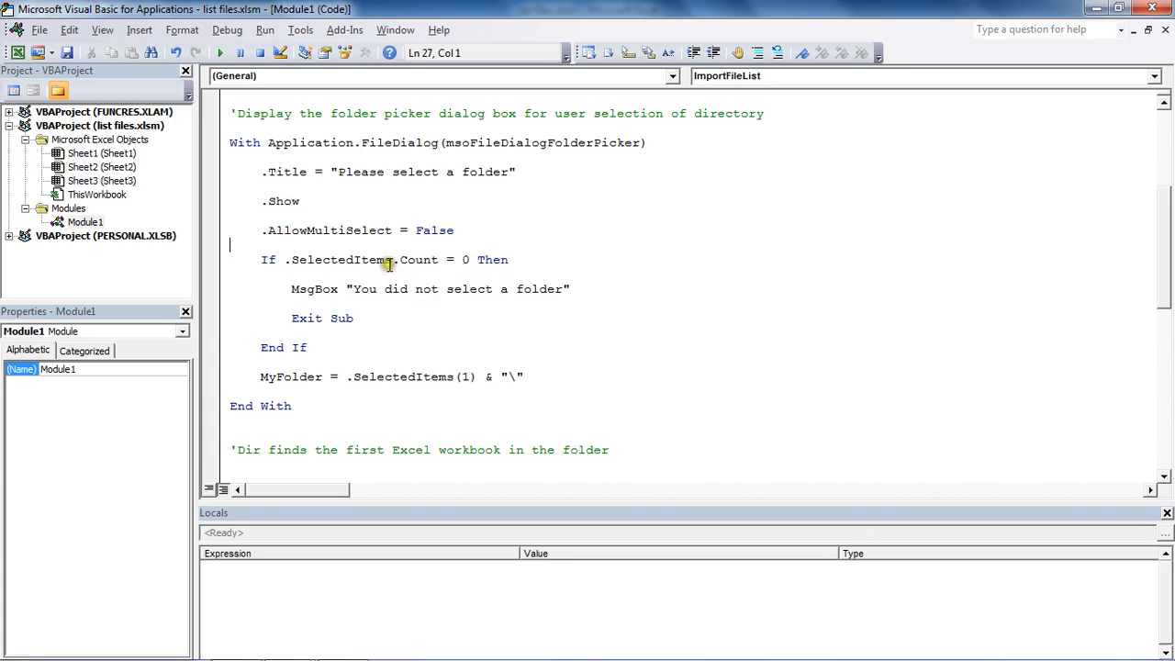
pyautogui.moveTo(386, 261); pyautogui.dragTo(352, 317)
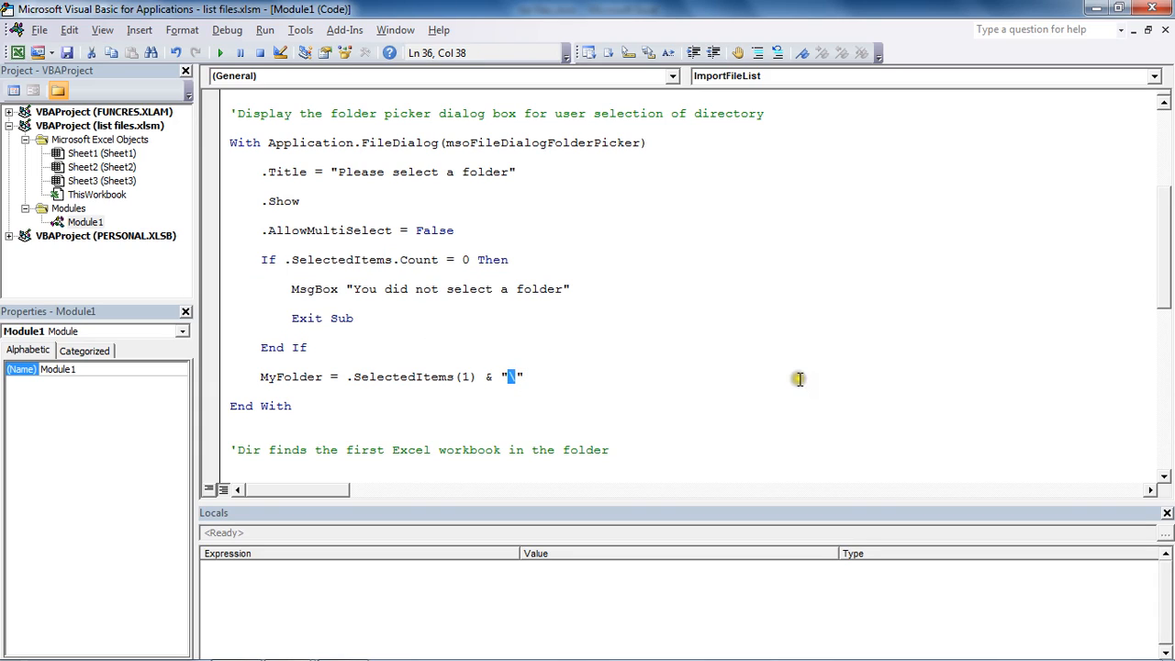
pyautogui.click(355, 317)
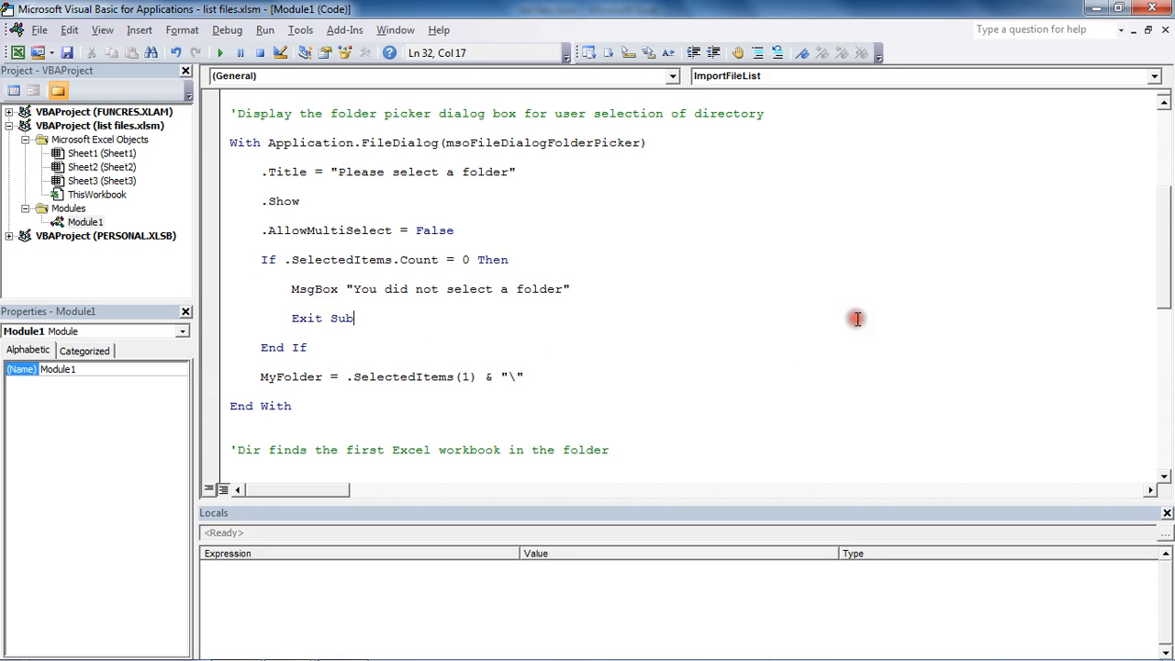
pyautogui.moveTo(1168, 253)
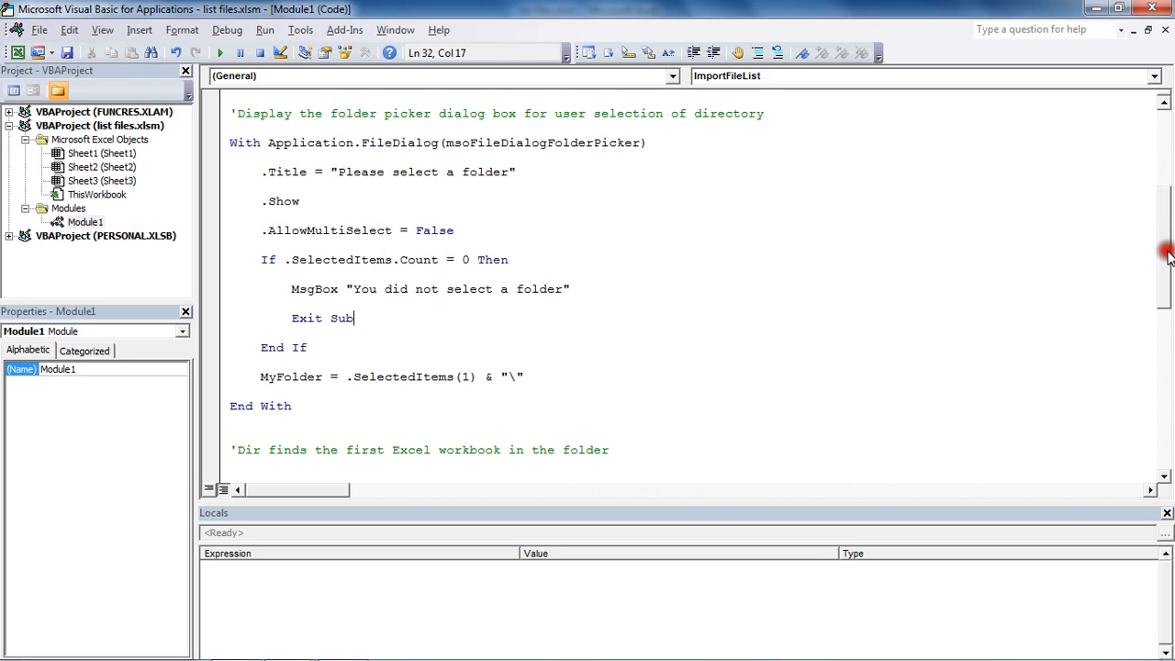
pyautogui.scroll(-3)
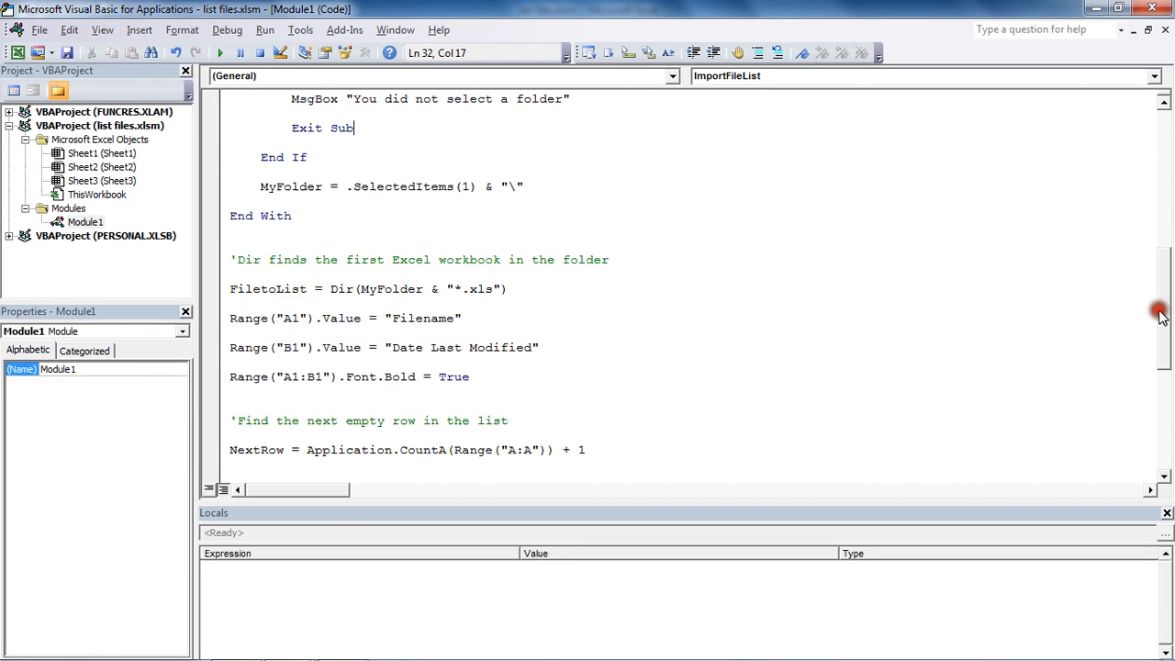
pyautogui.click(333, 289)
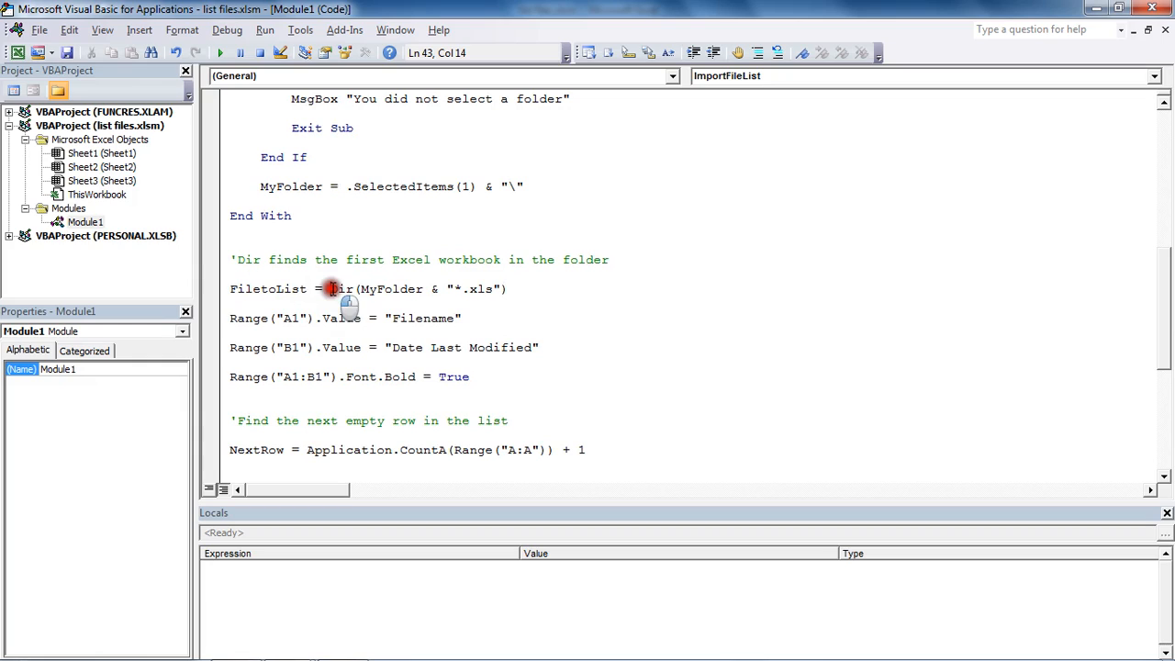
pyautogui.click(510, 288)
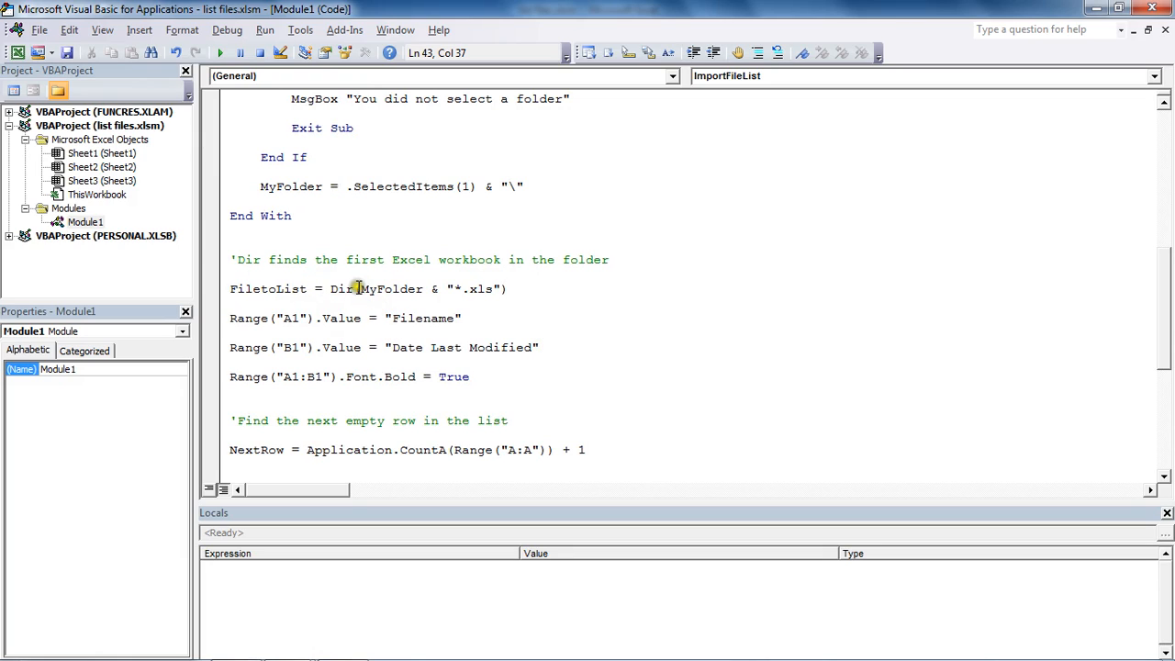
pyautogui.doubleClick(389, 289)
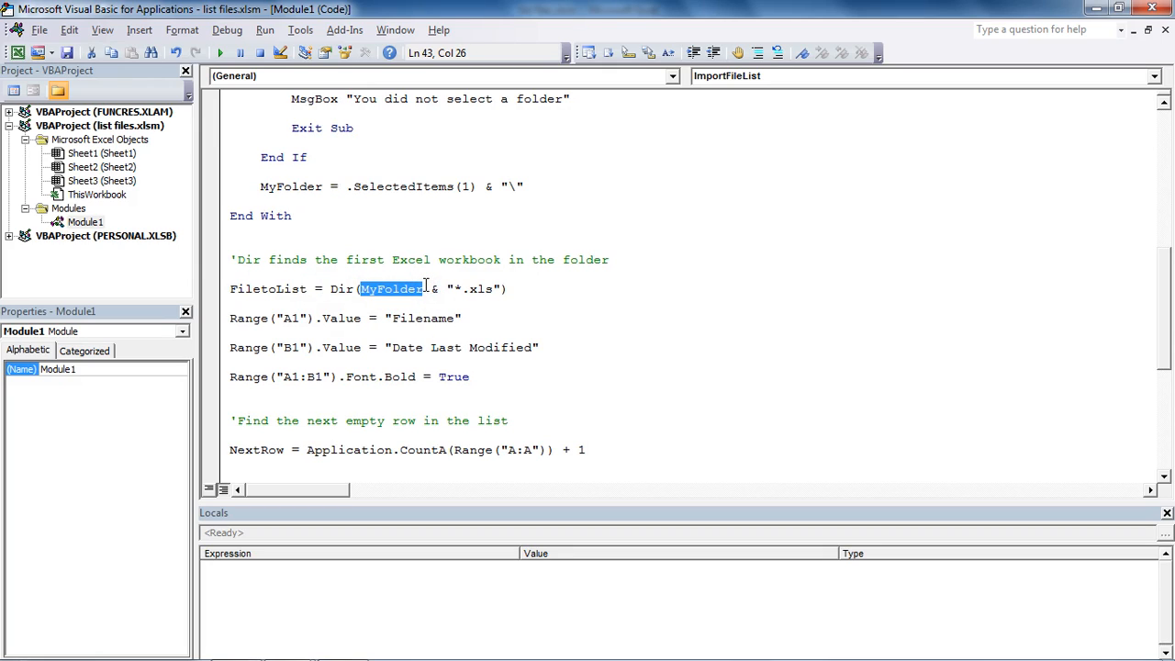
pyautogui.doubleClick(283, 187)
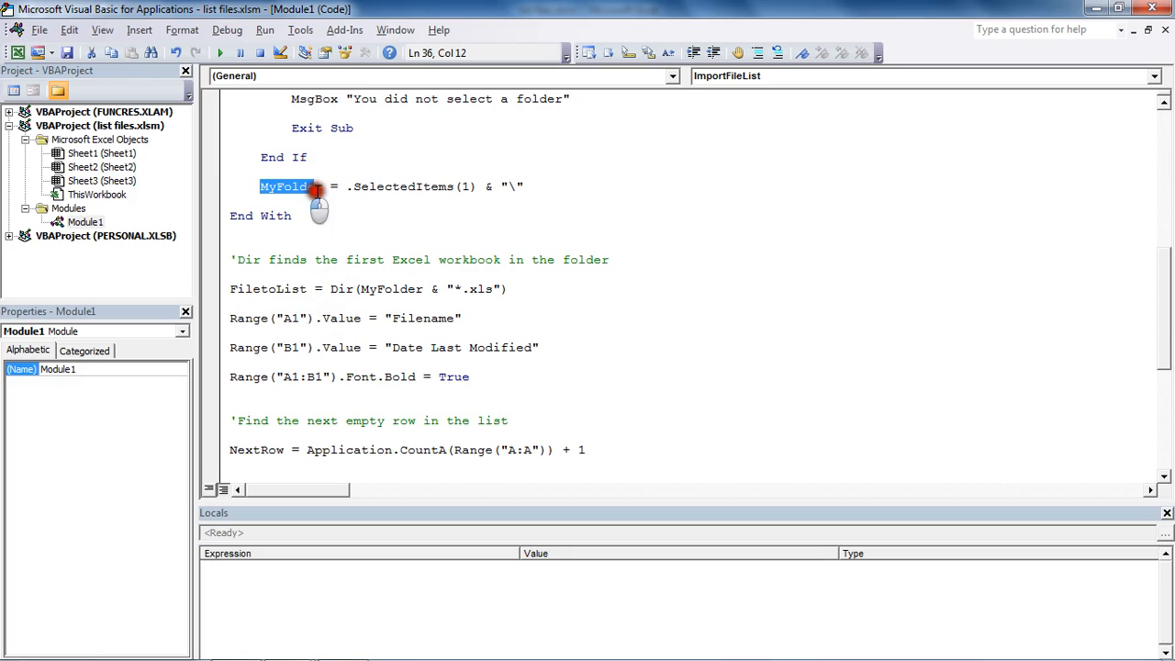
pyautogui.click(440, 305)
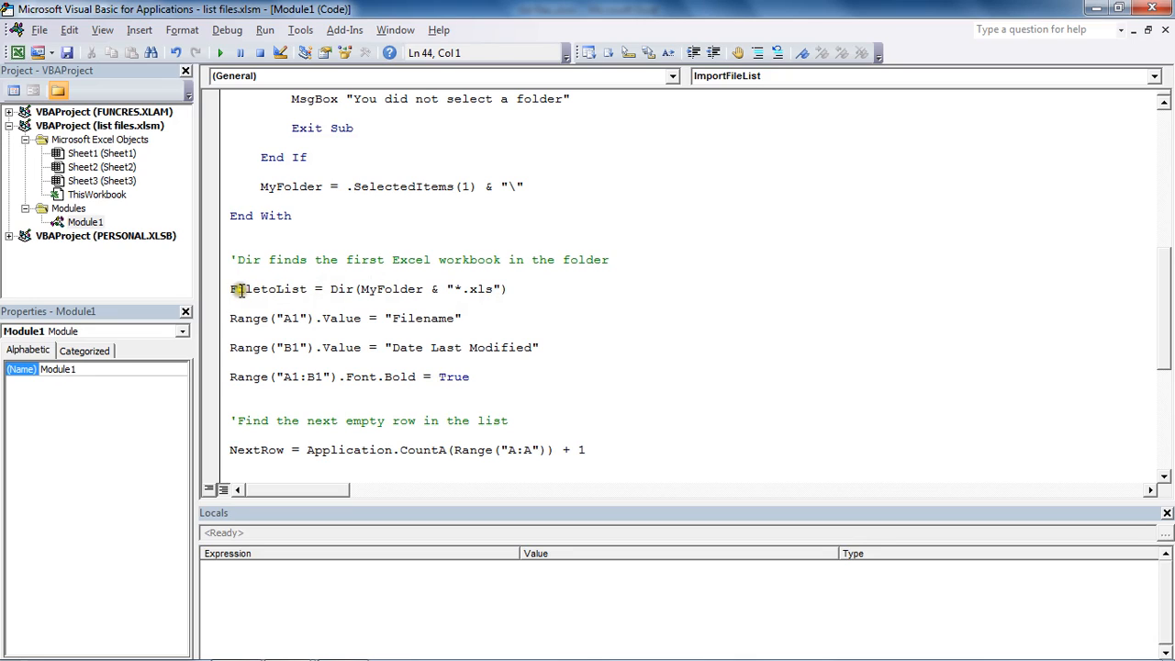
pyautogui.doubleClick(267, 289)
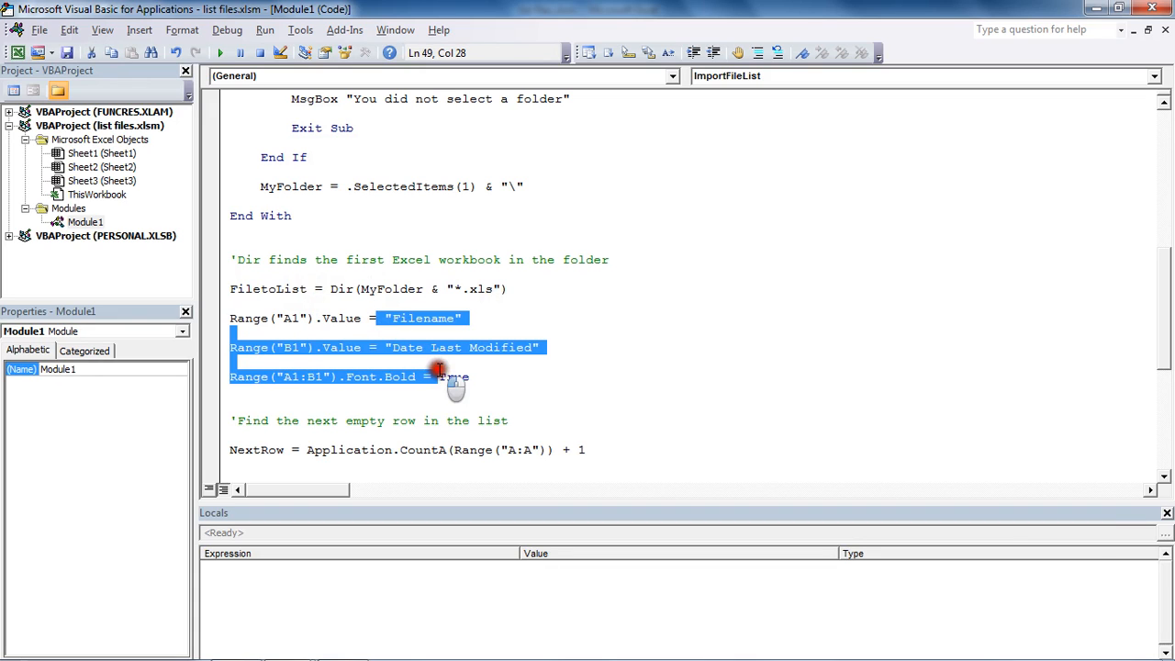
pyautogui.scroll(-3)
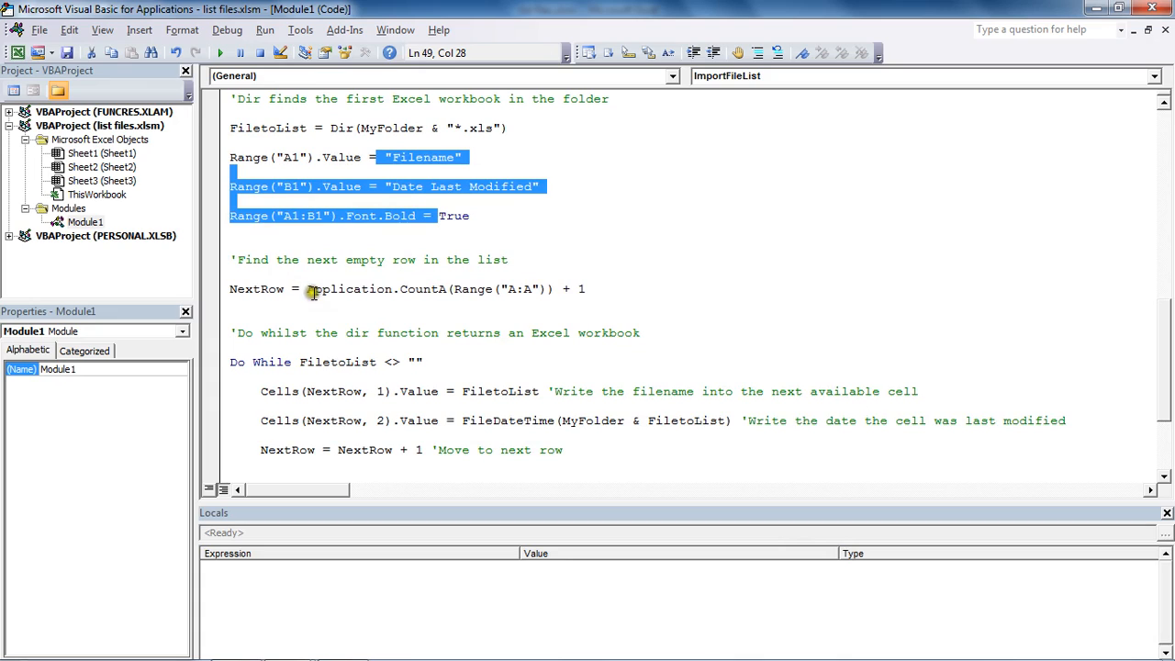
pyautogui.doubleClick(347, 289)
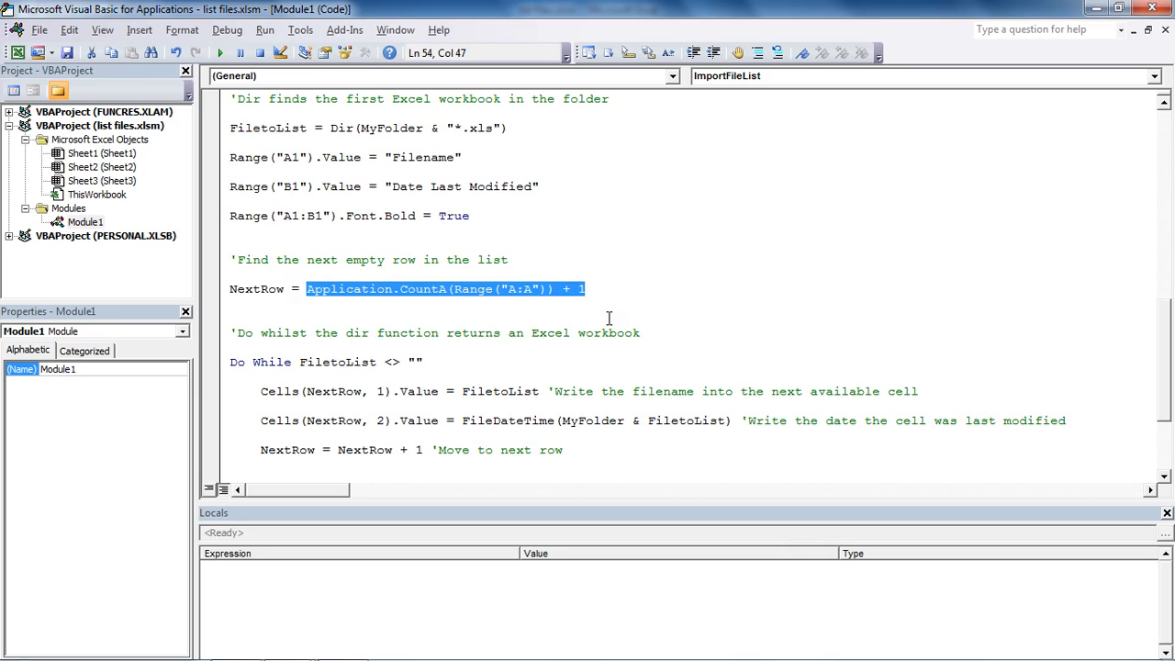
pyautogui.write('2')
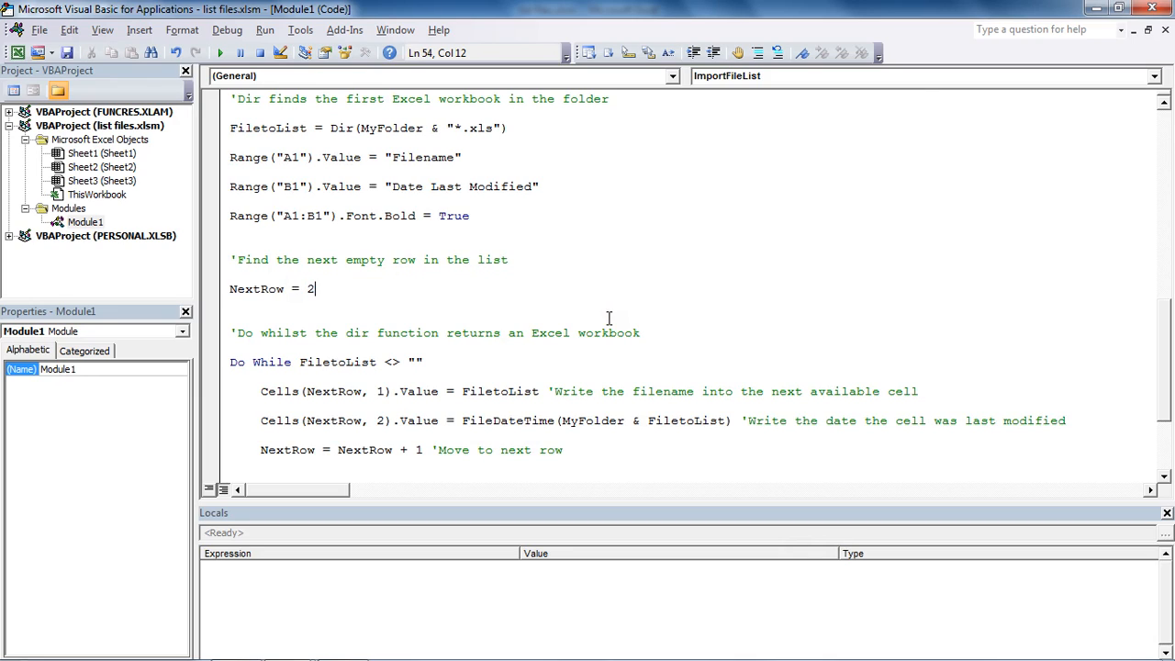
pyautogui.write('Application.CountA(Range("A:A")) + 1')
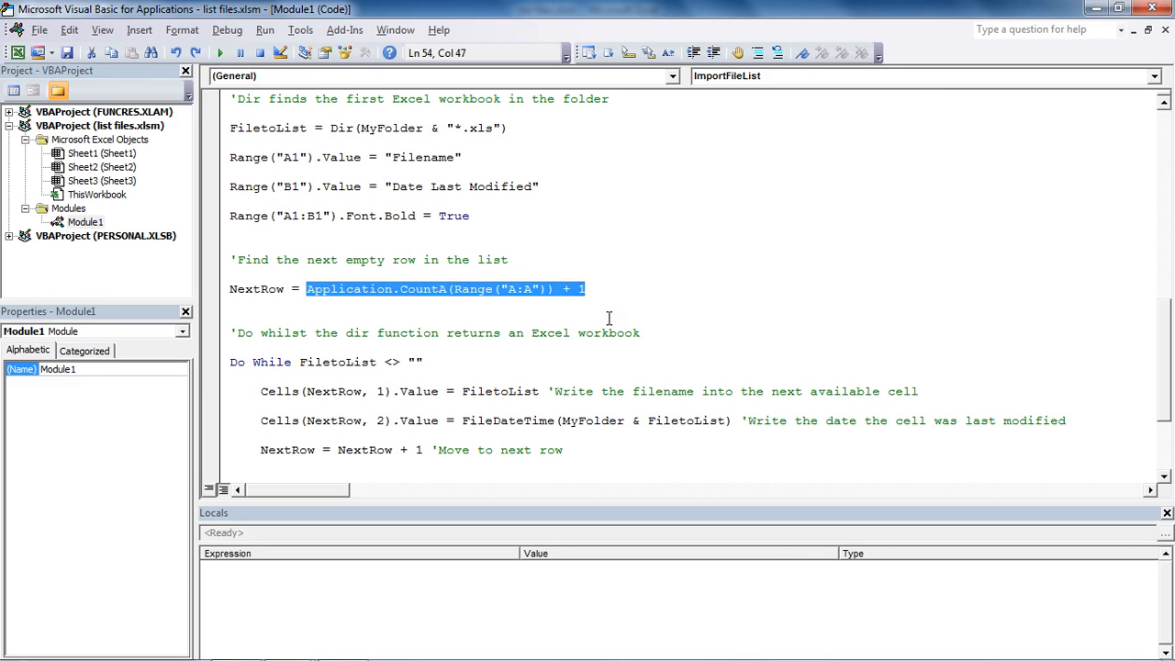
pyautogui.moveTo(599, 294)
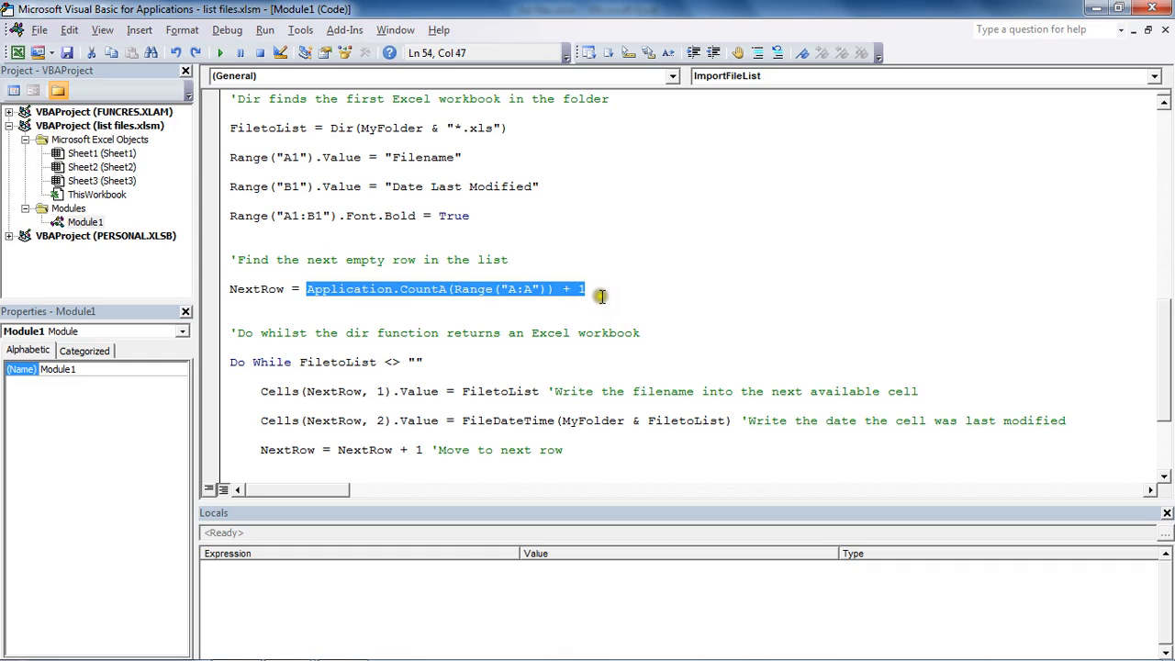
pyautogui.moveTo(603, 294)
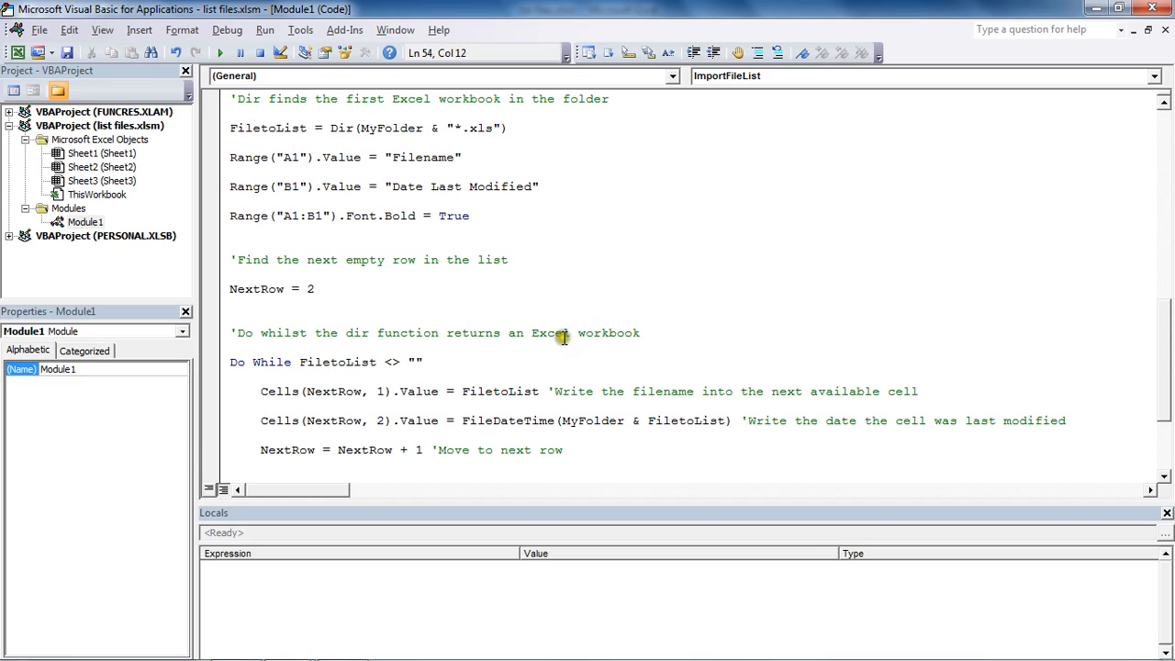
pyautogui.click(555, 360)
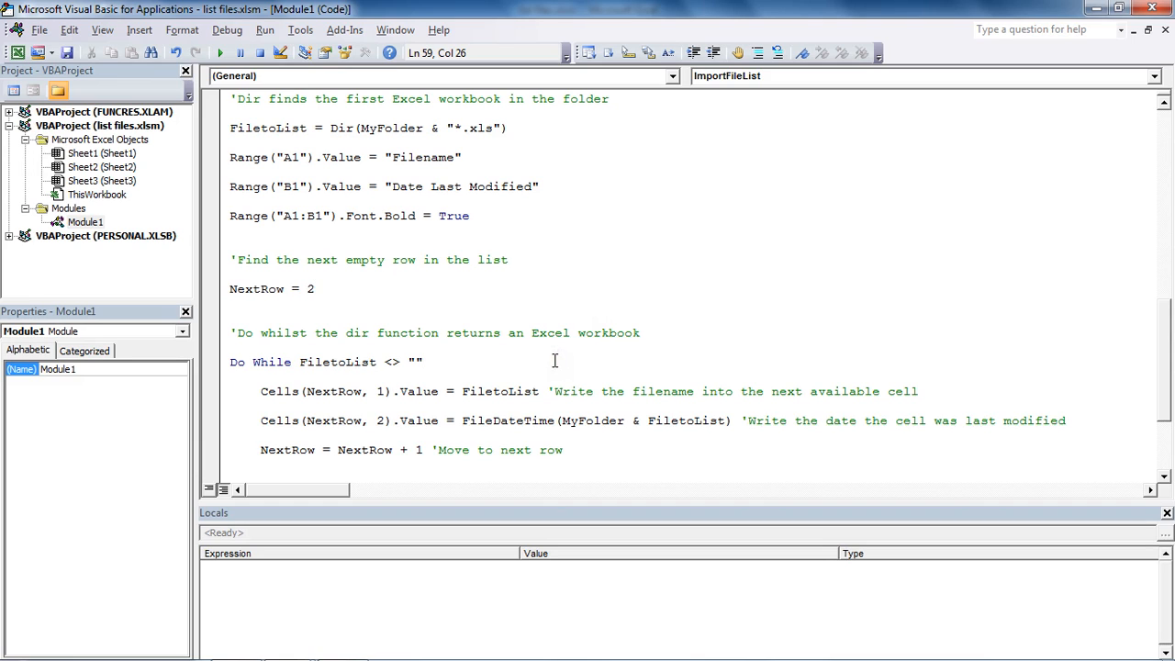
pyautogui.moveTo(1161, 393)
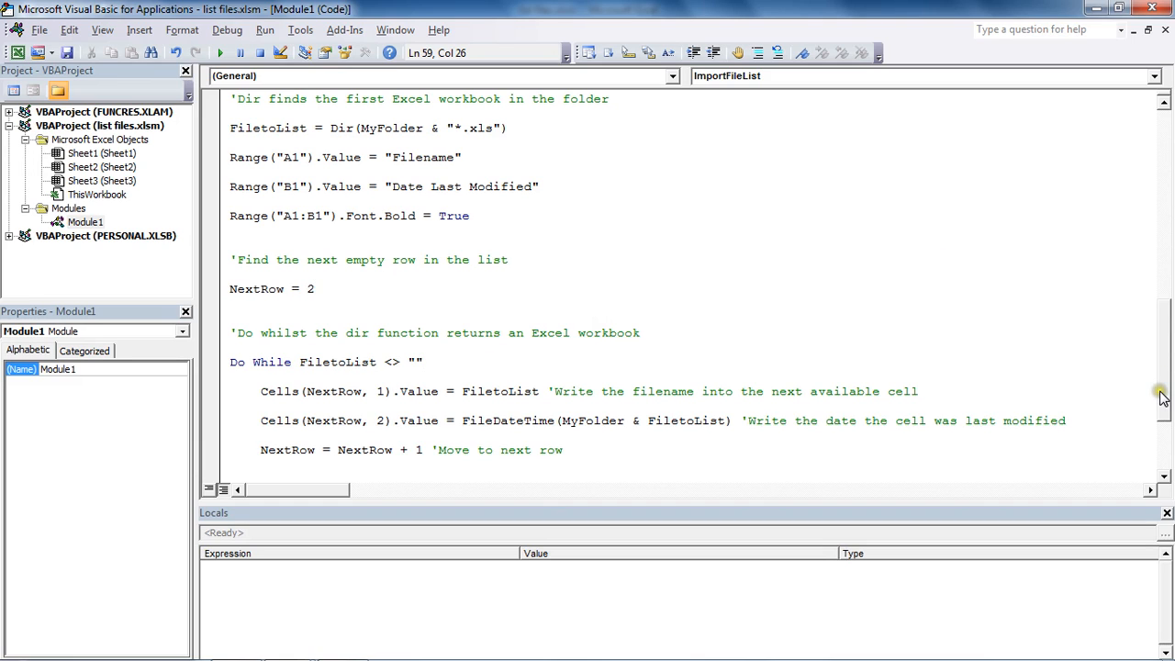
pyautogui.scroll(-3)
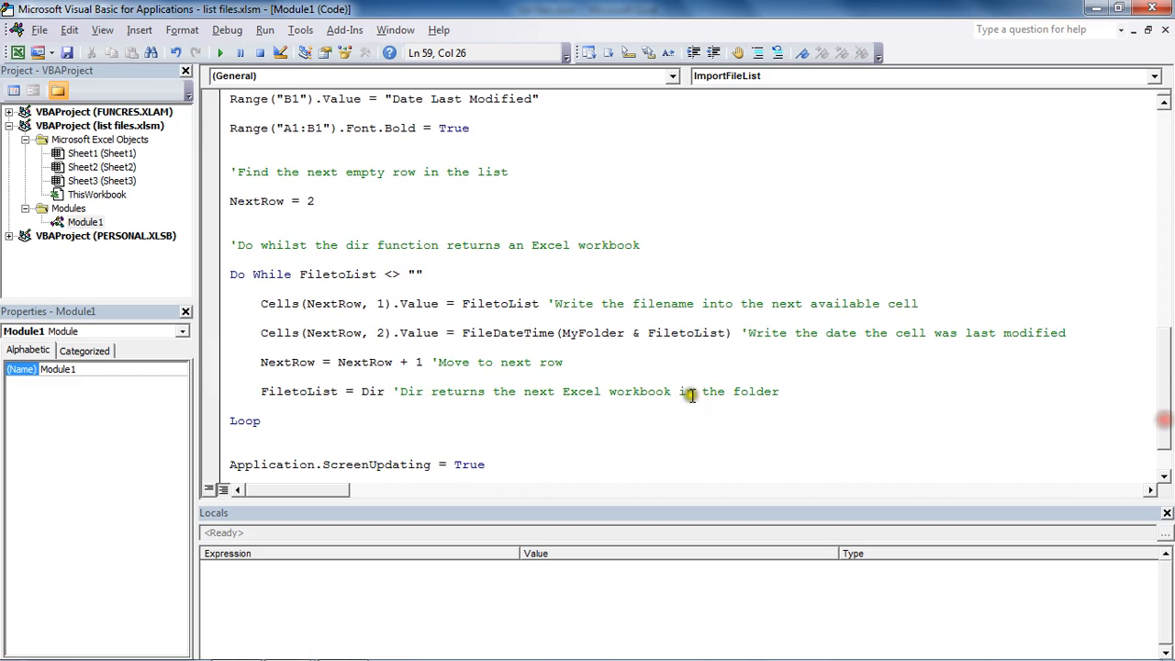
pyautogui.moveTo(297, 274)
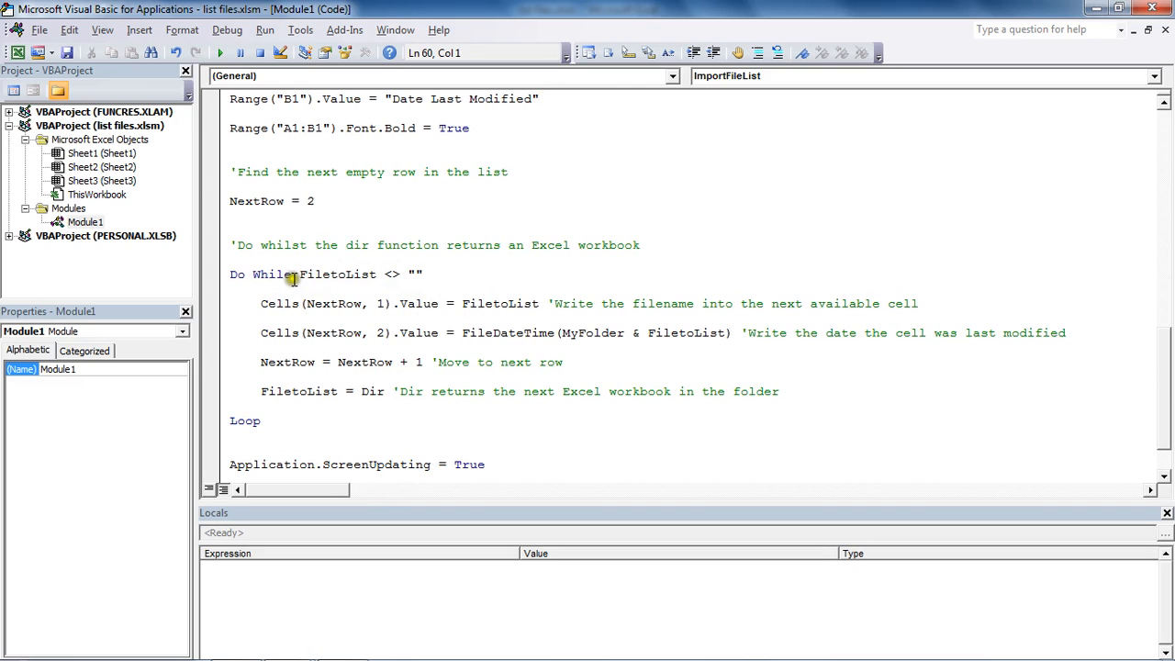
pyautogui.click(385, 276)
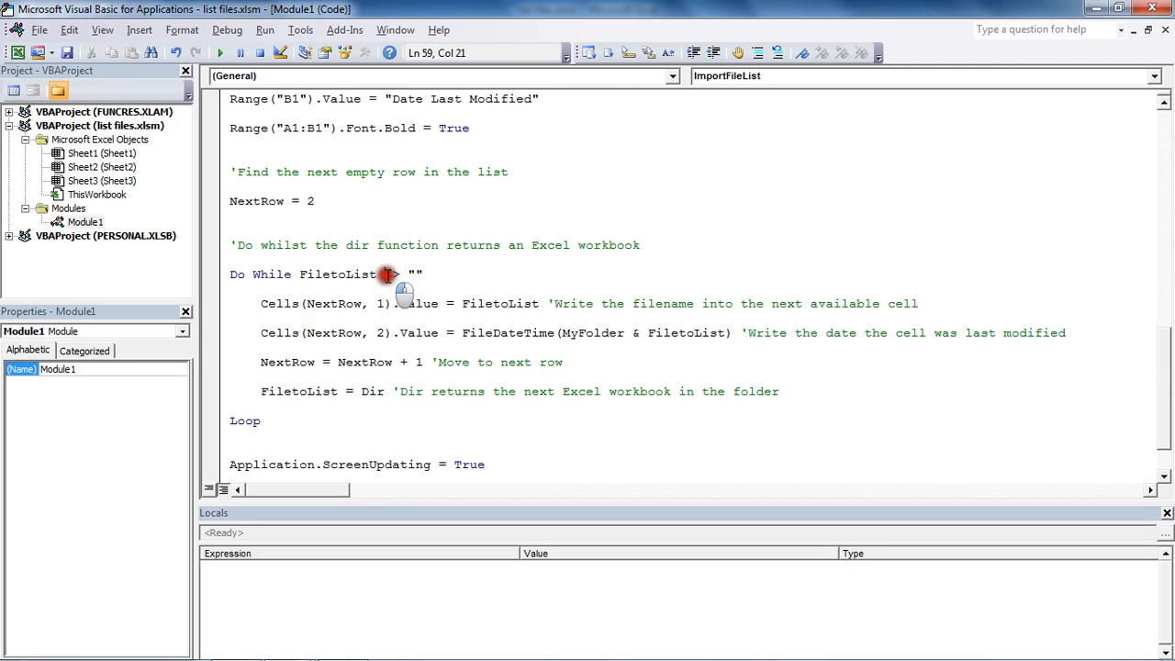
pyautogui.doubleClick(393, 275)
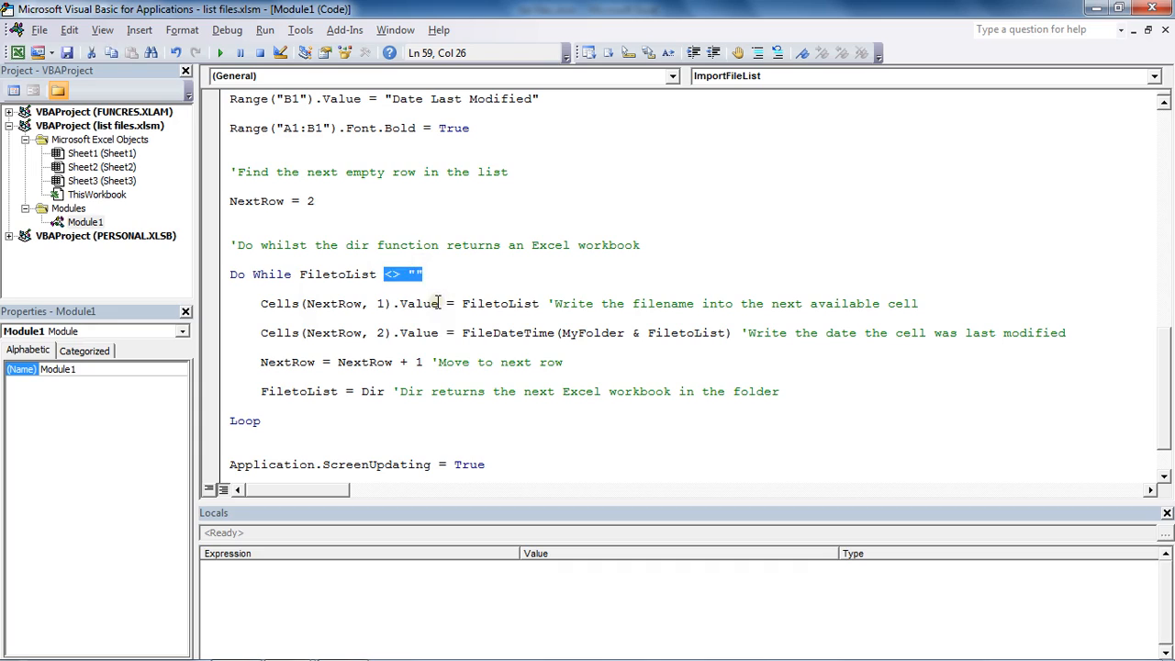
pyautogui.click(340, 303)
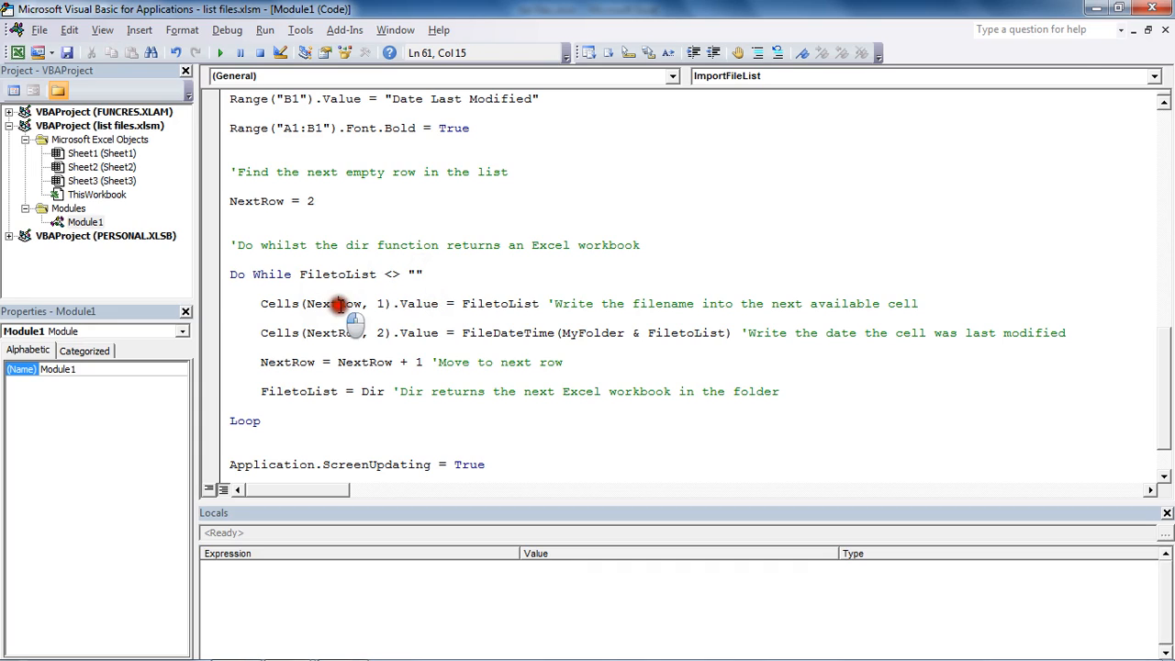
pyautogui.moveTo(338, 305); pyautogui.dragTo(507, 305)
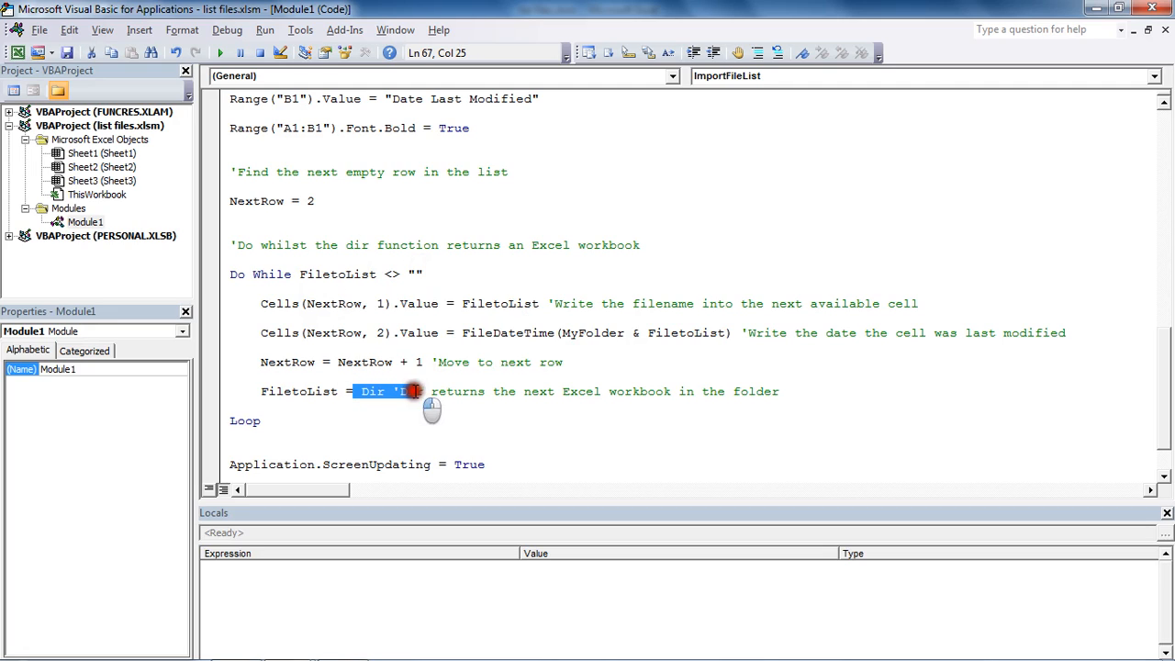
pyautogui.click(376, 391)
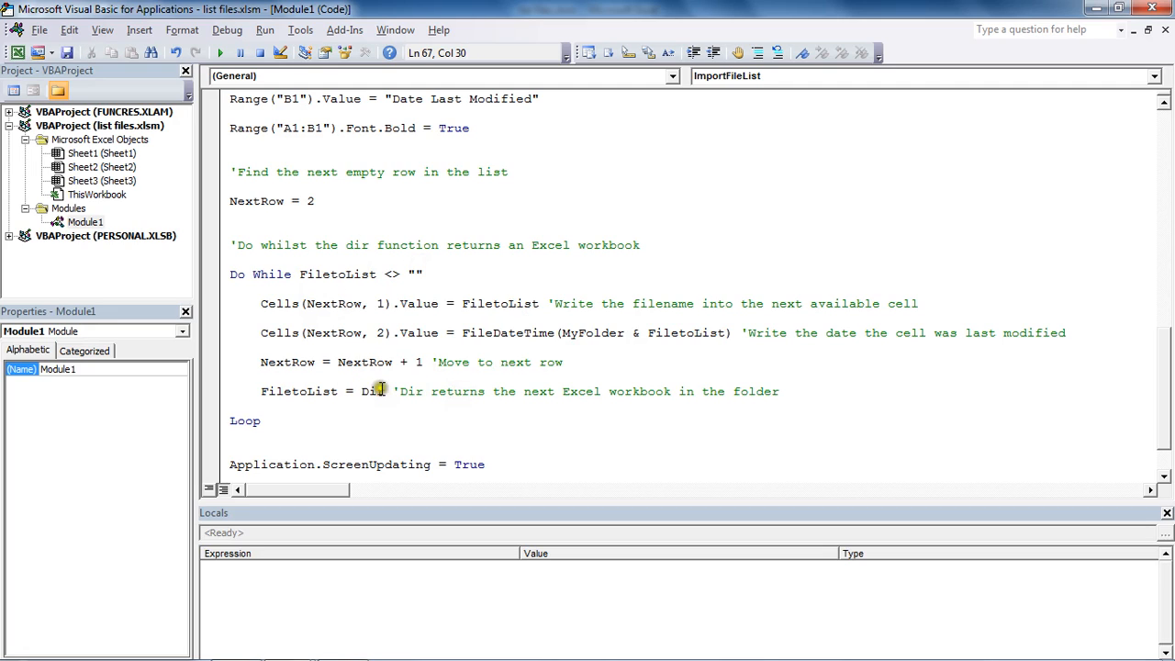
pyautogui.doubleClick(374, 392)
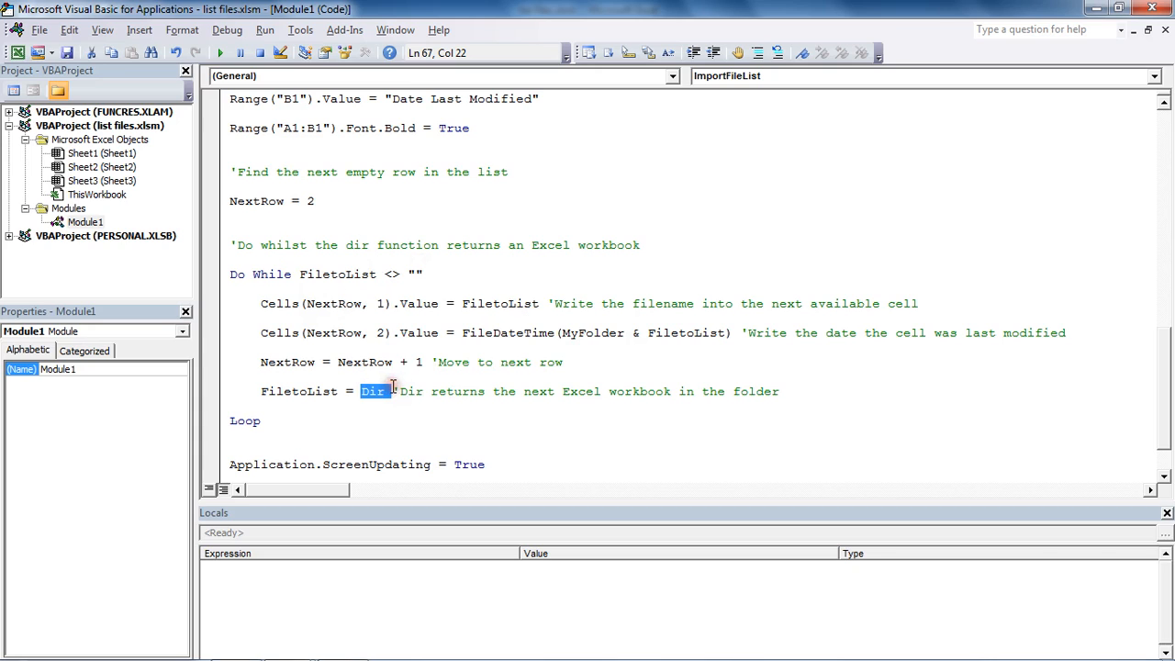
pyautogui.moveTo(1161, 385)
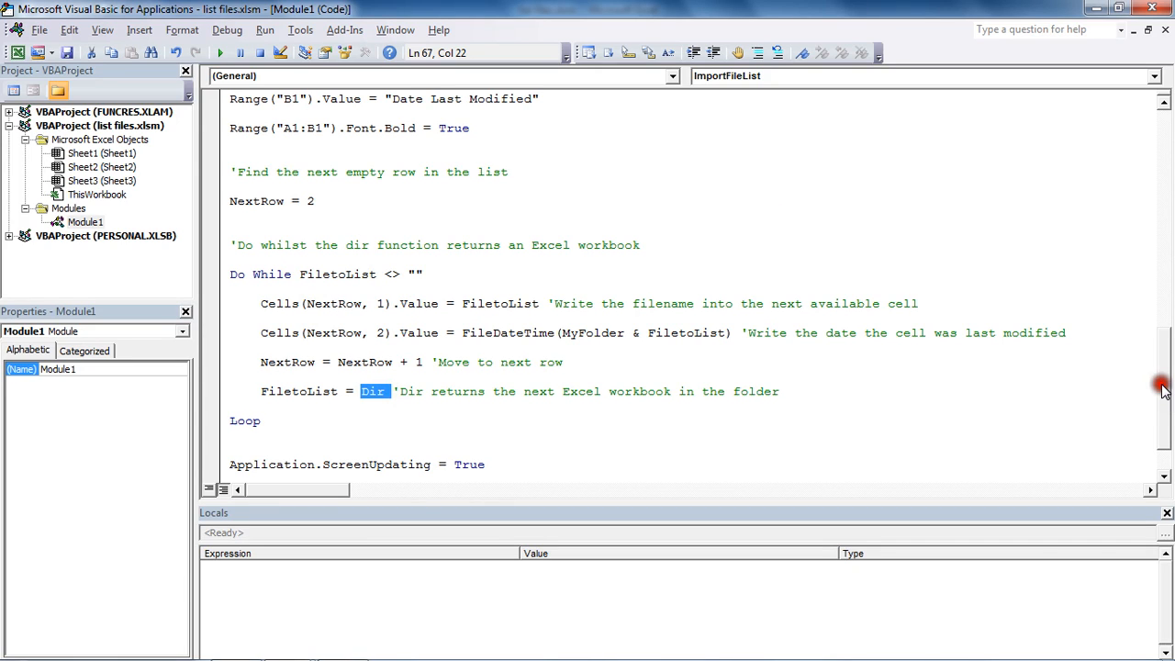
pyautogui.scroll(3)
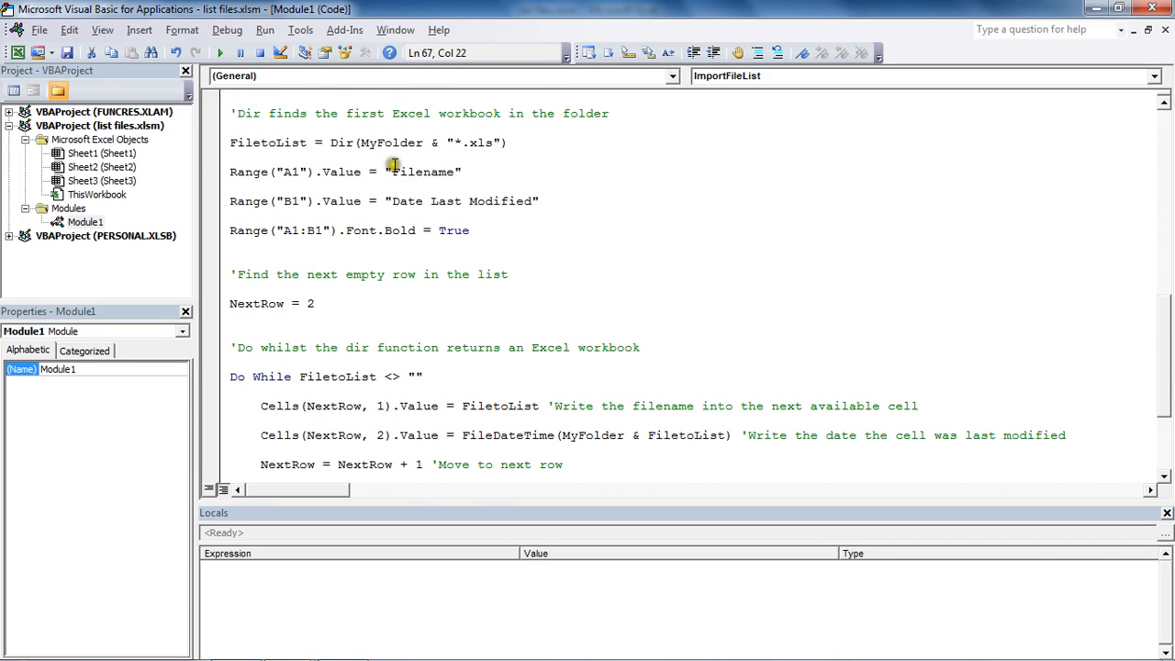
pyautogui.doubleClick(376, 143)
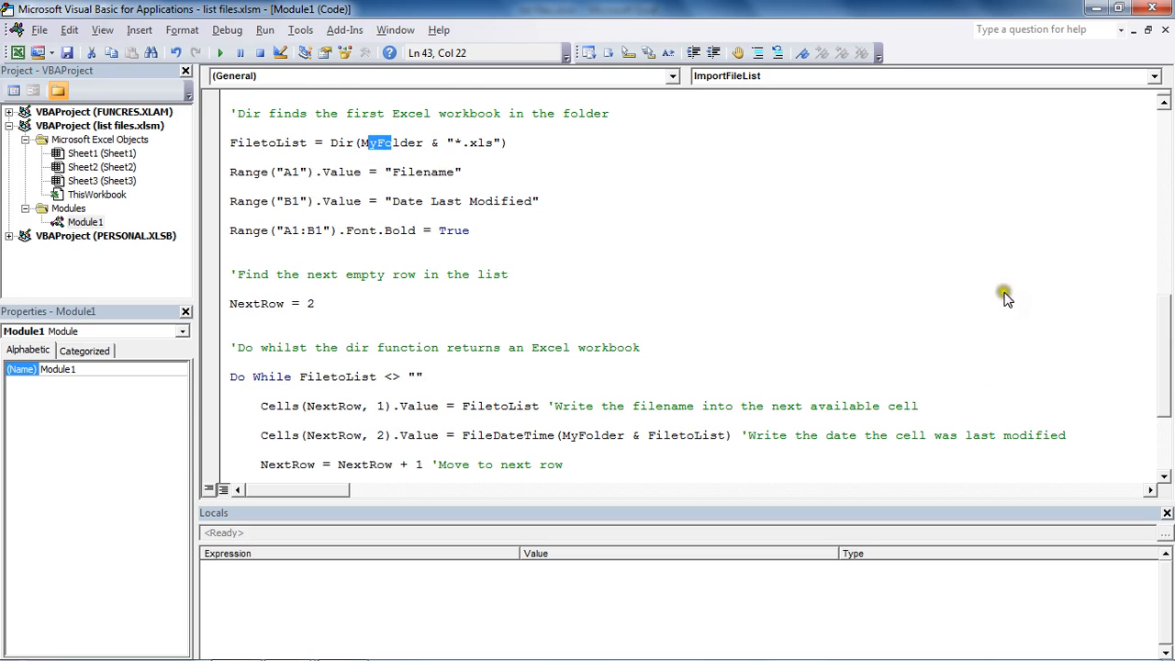
pyautogui.scroll(-3)
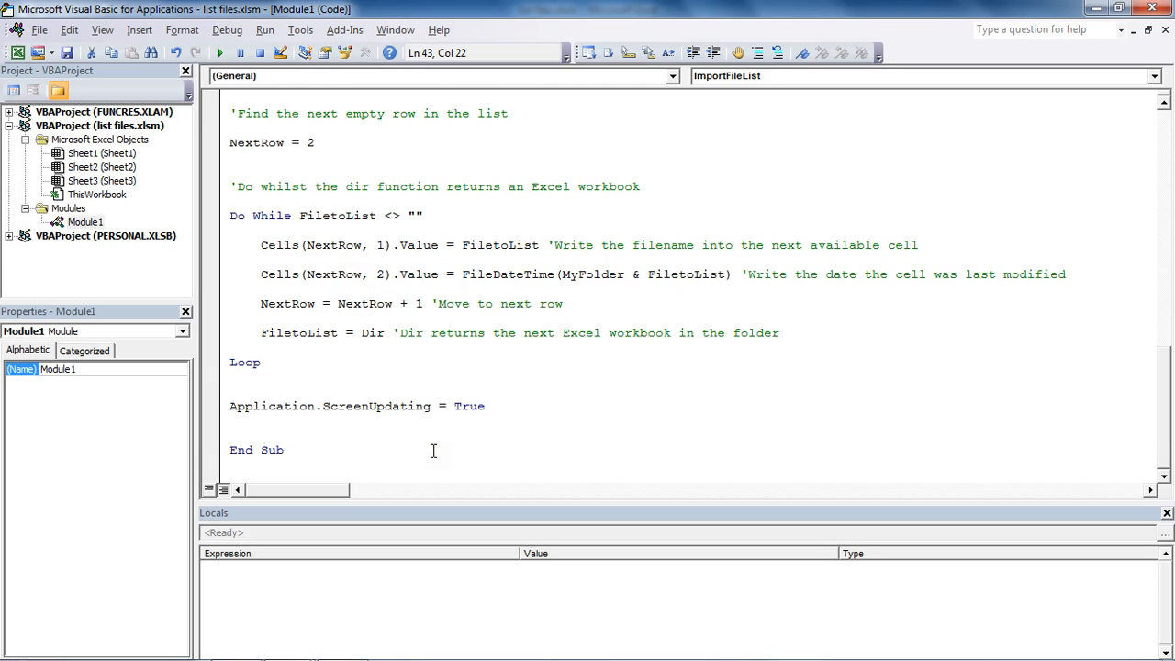
pyautogui.moveTo(1164, 378)
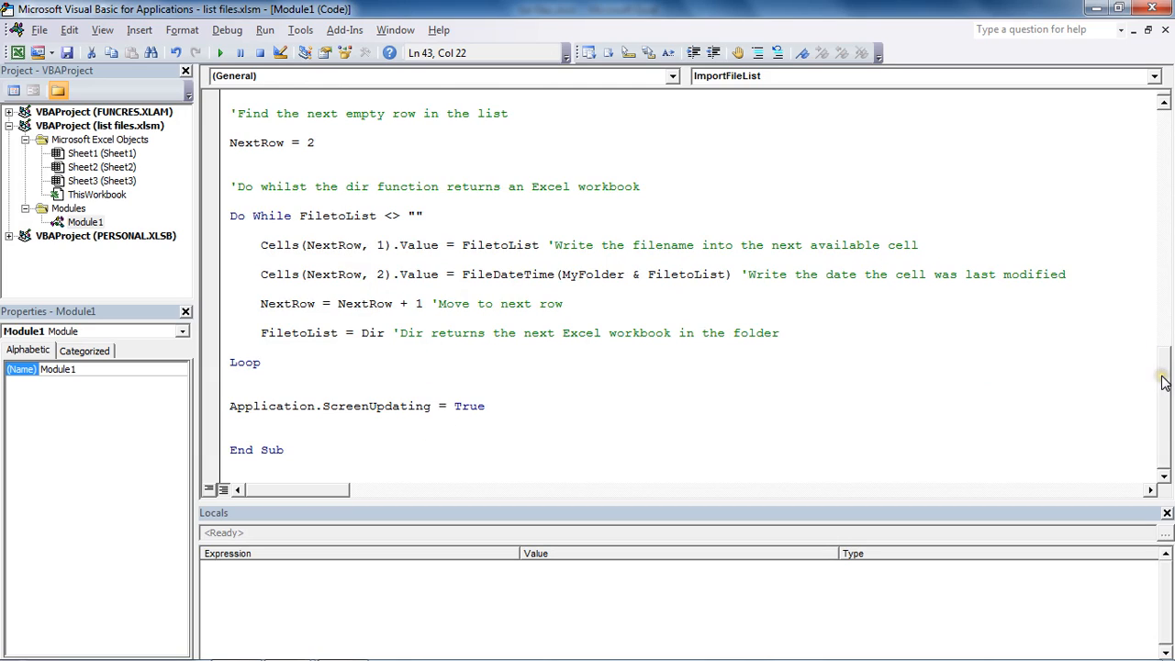
pyautogui.scroll(3)
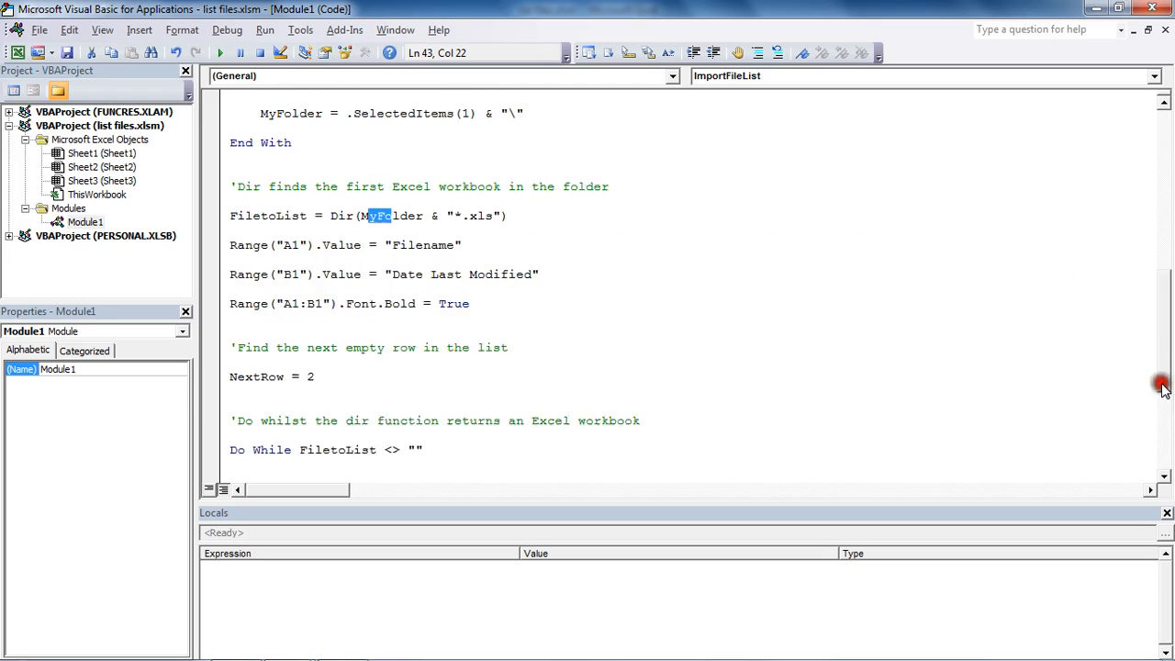
pyautogui.scroll(3)
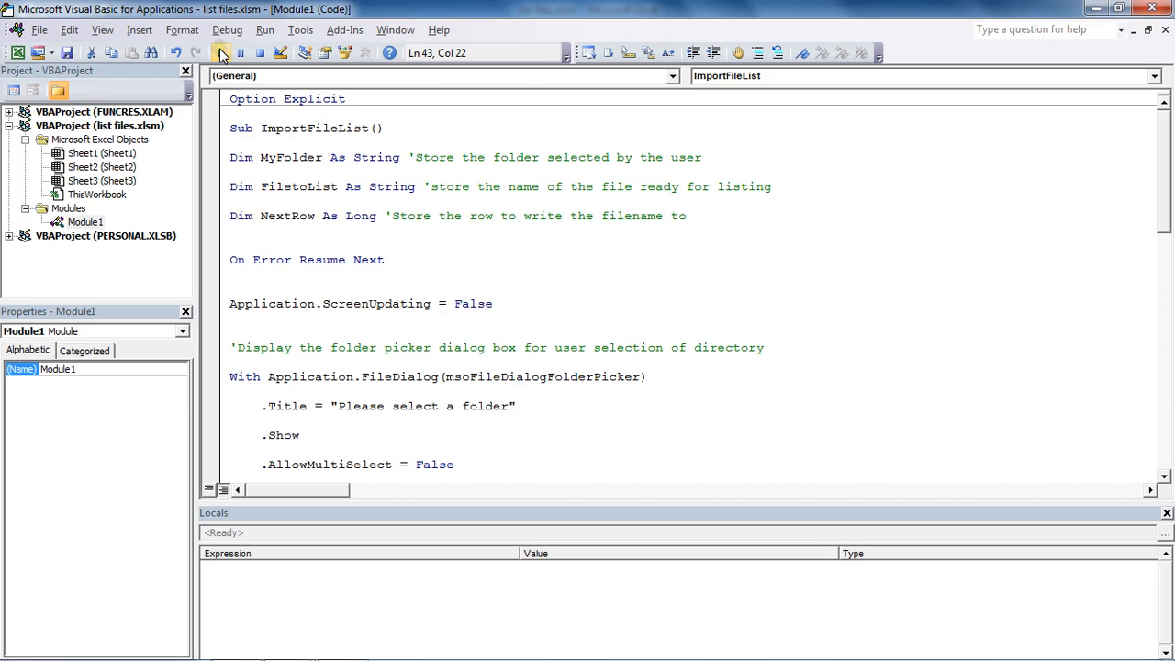
pyautogui.moveTo(220, 52)
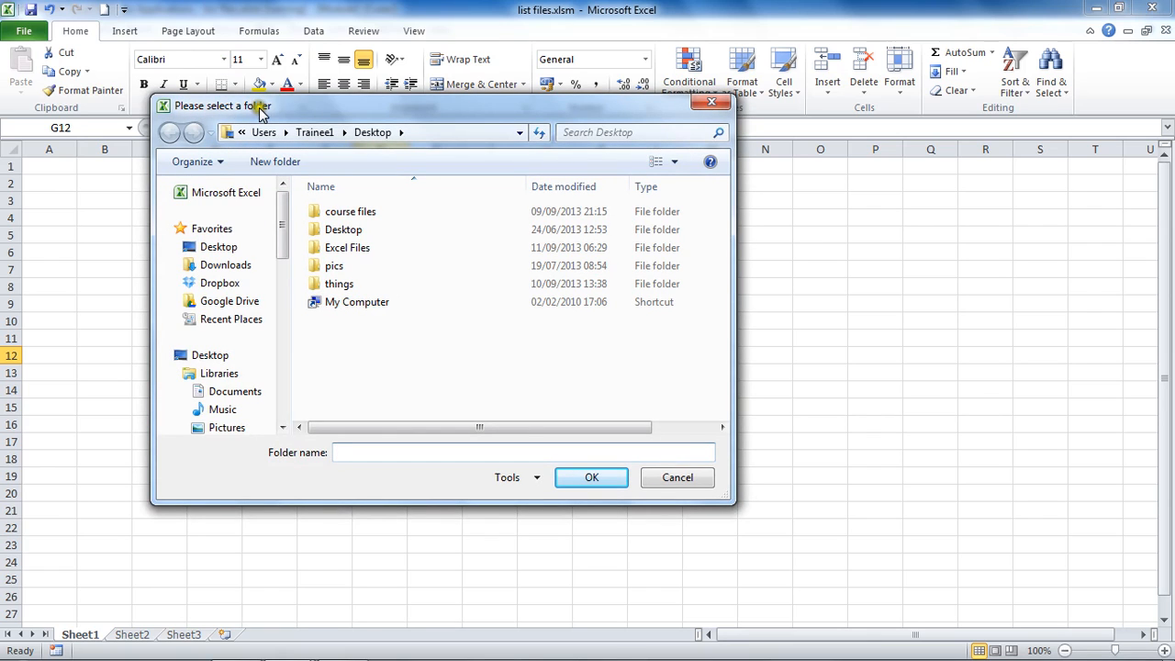
# Step: Choose Desktop\Excel Files in the folder picker so Sheet1 lists its five workbooks and dates
pyautogui.click(219, 246)
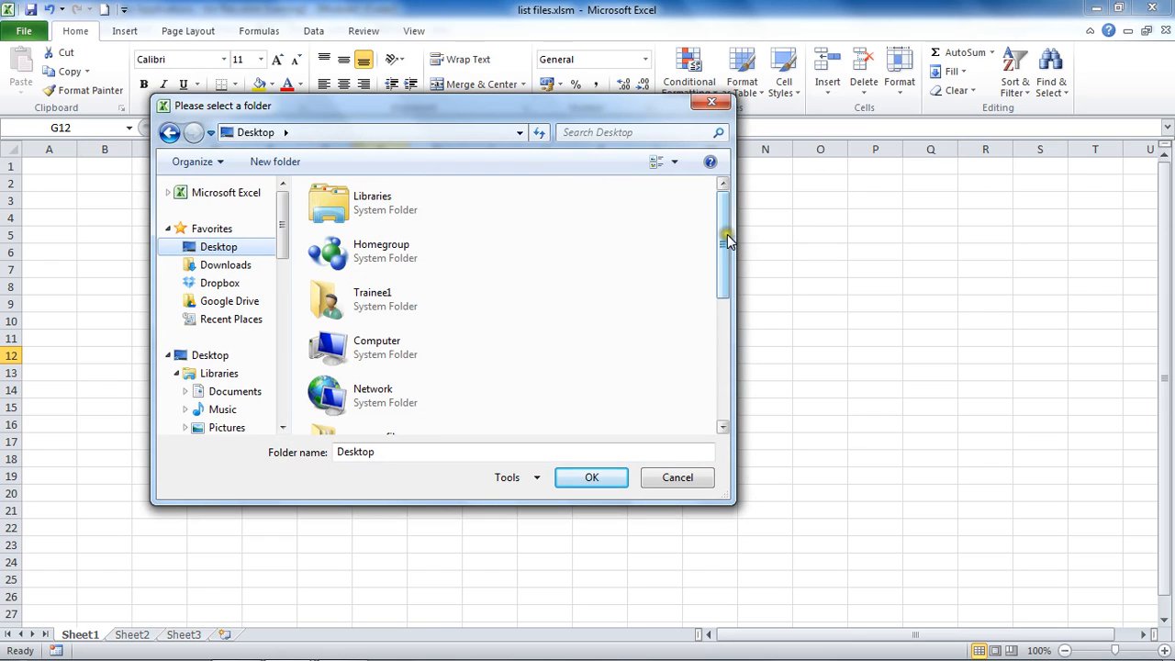
pyautogui.scroll(-3)
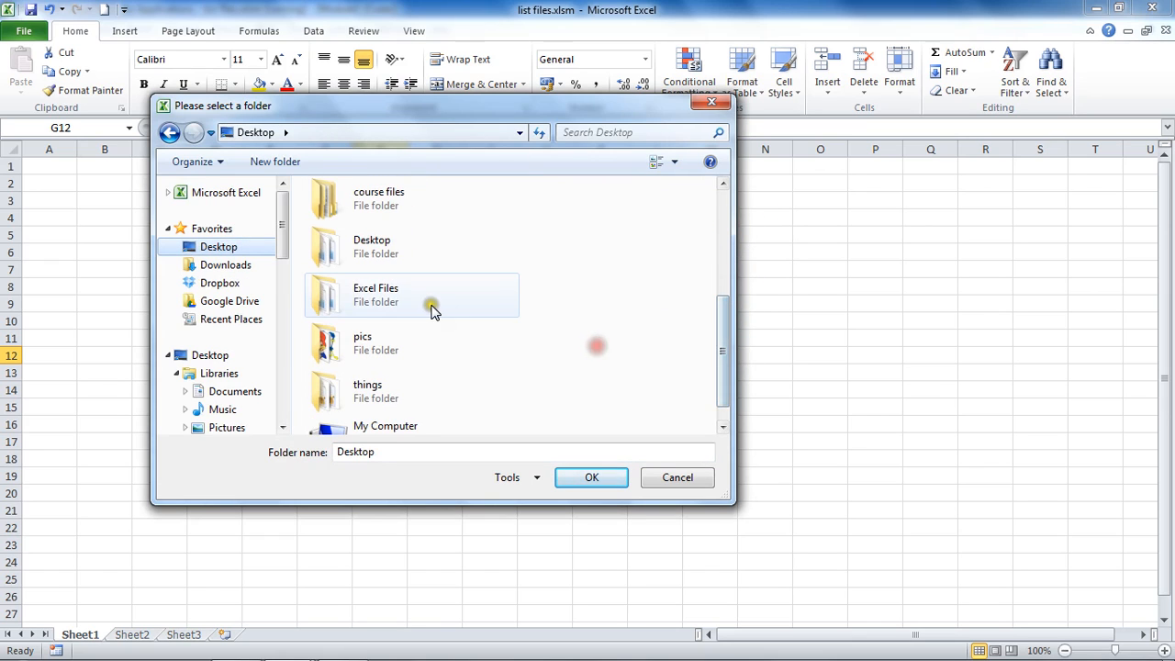
pyautogui.doubleClick(431, 294)
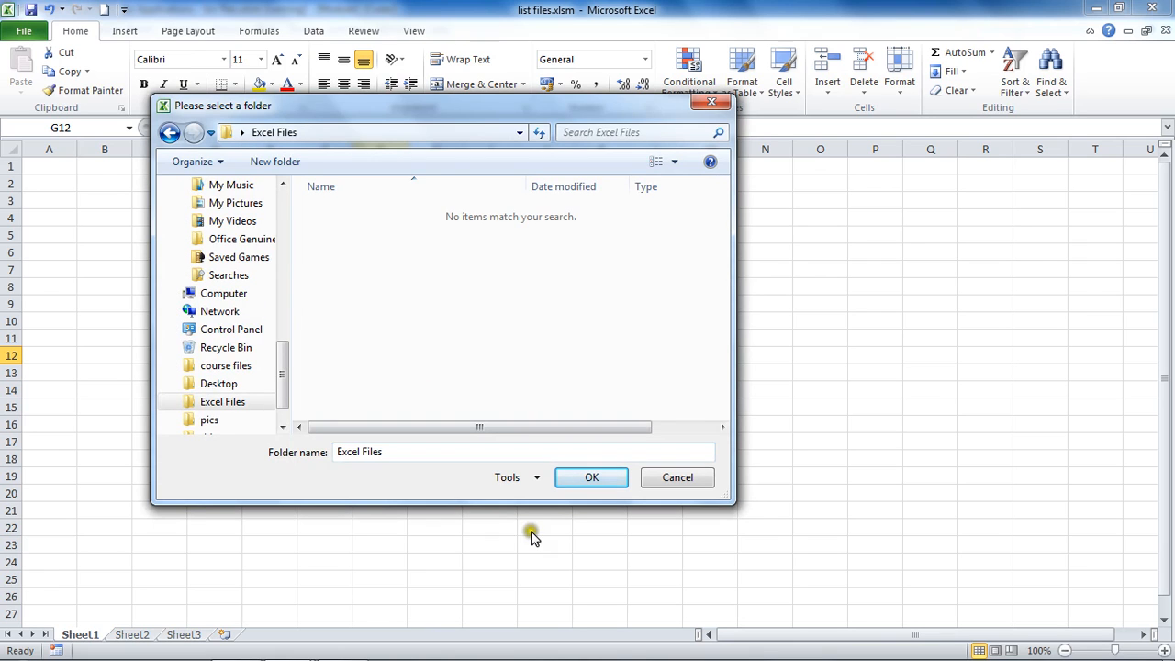
pyautogui.click(591, 478)
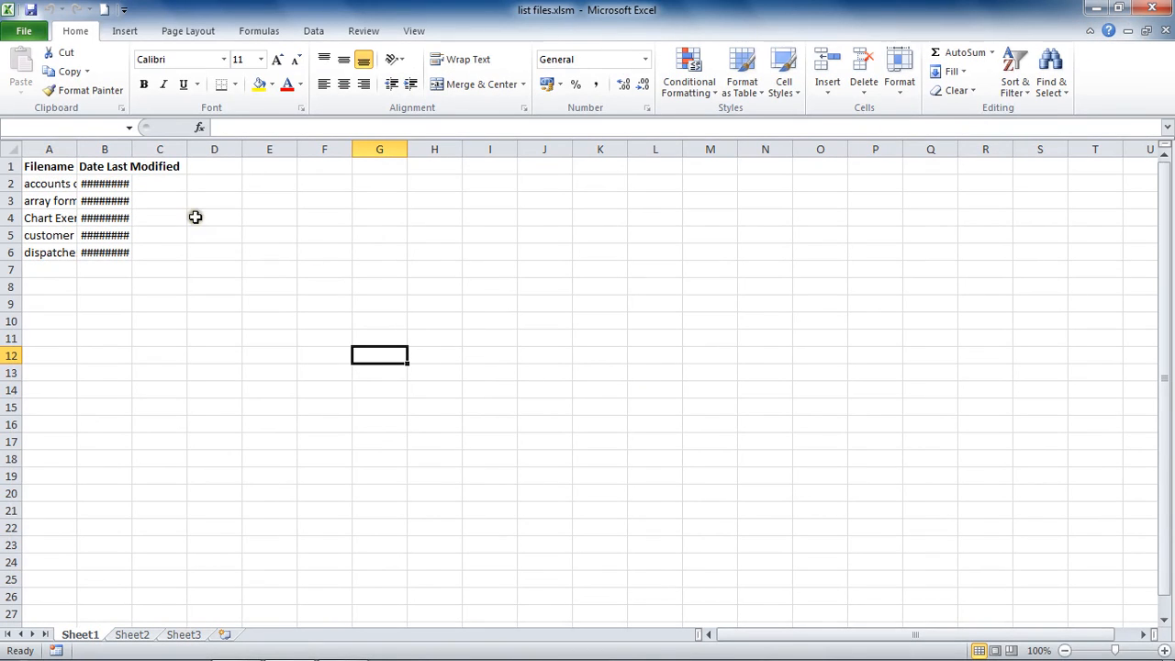
pyautogui.moveTo(134, 149)
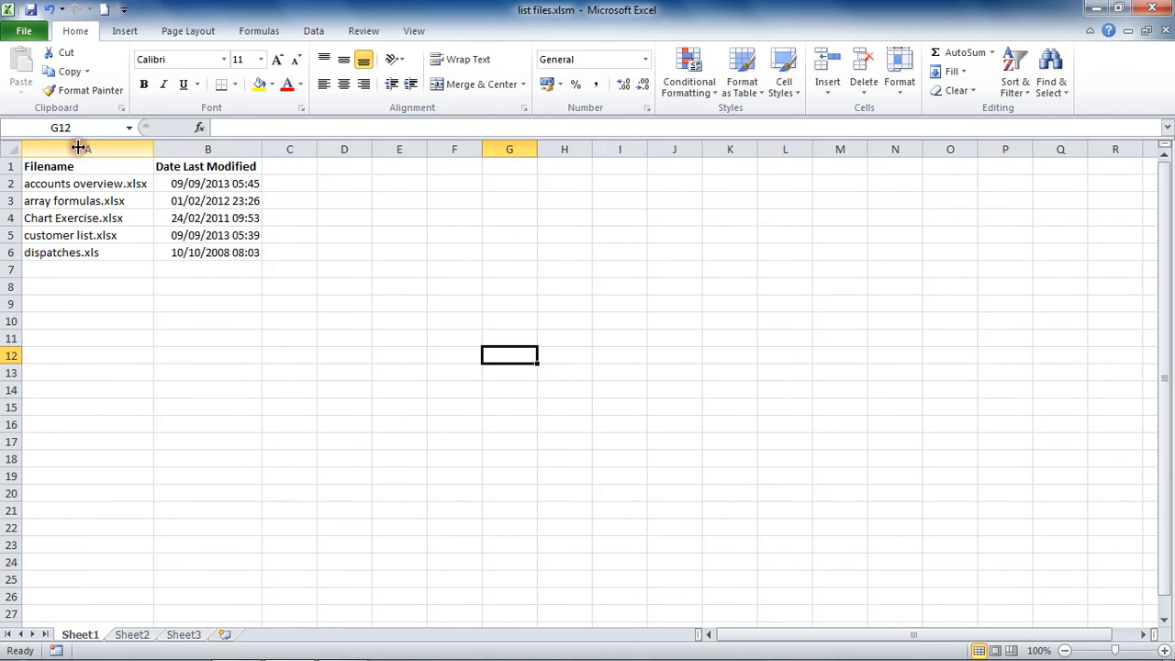
# Step: Deselect the AutoFit columns so the finished Filename and Date list shows fully
pyautogui.click(207, 287)
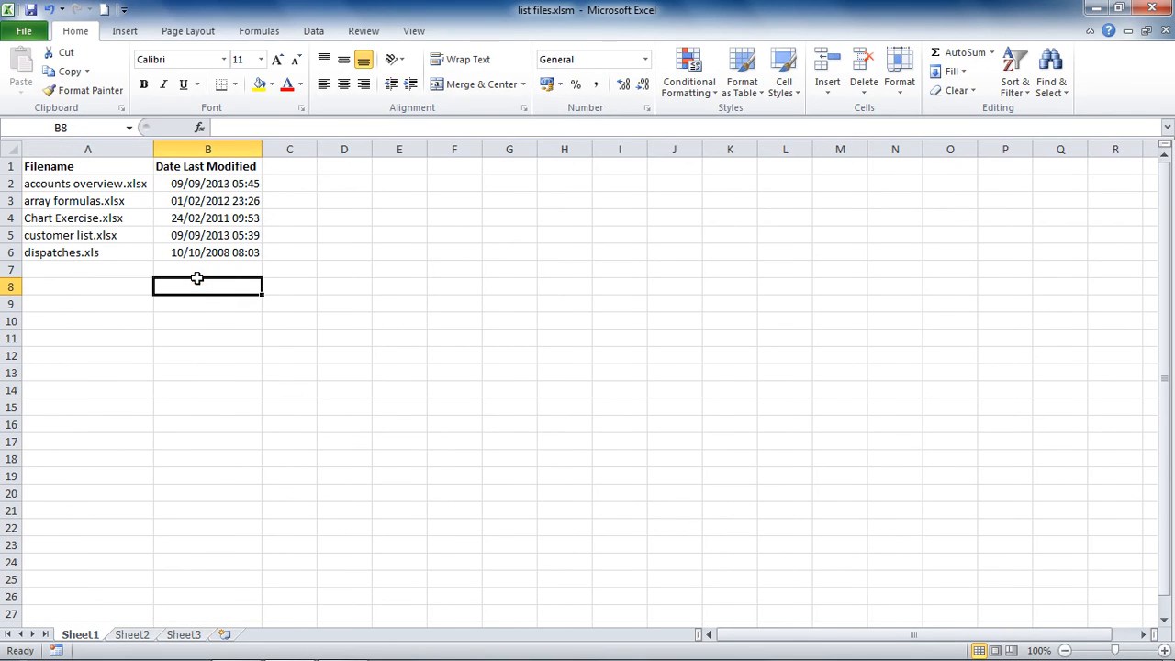